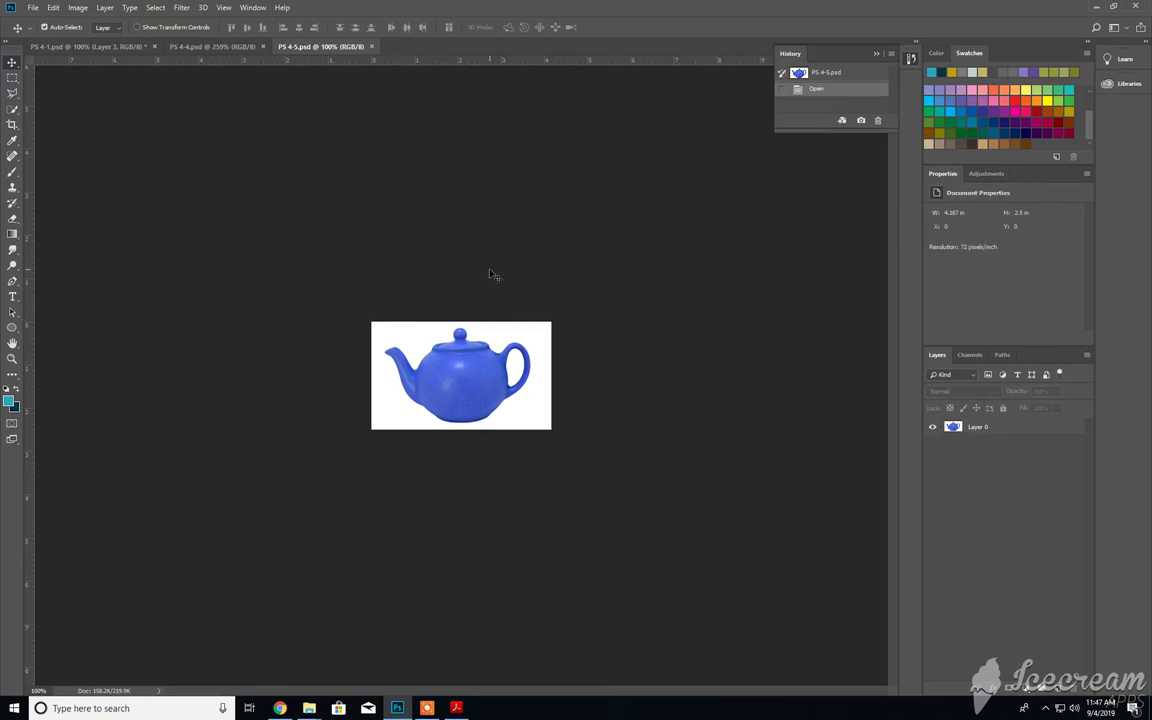
mouse_move(490, 350)
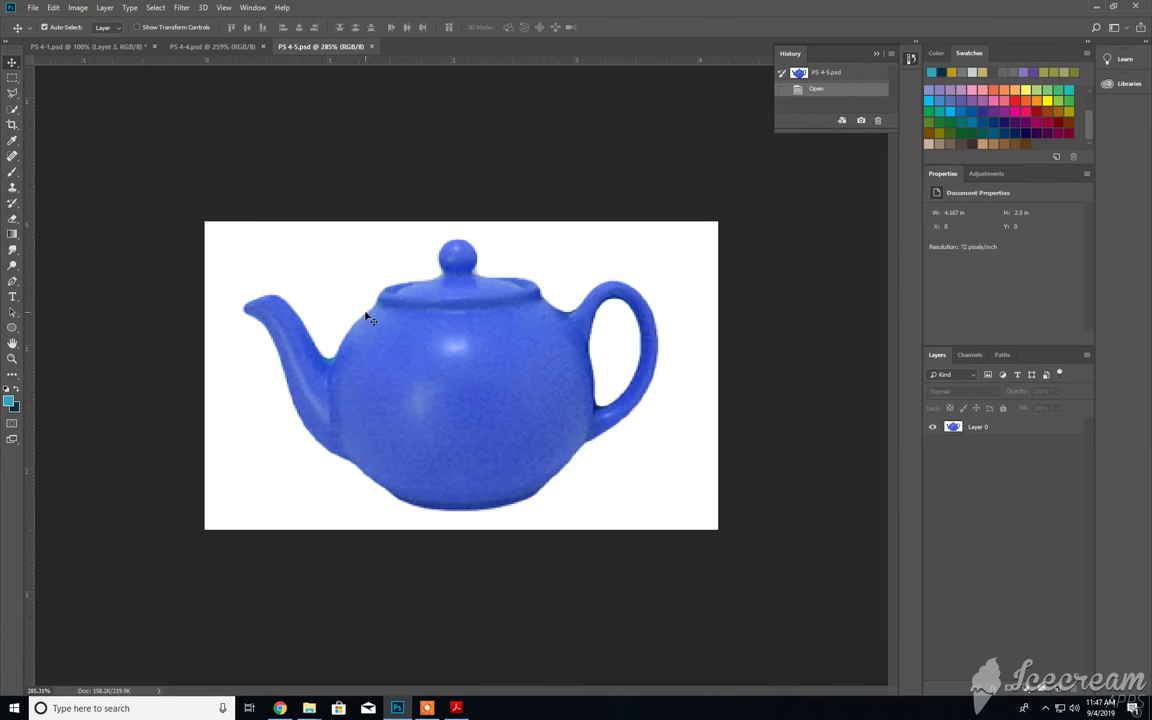
mouse_move(478, 283)
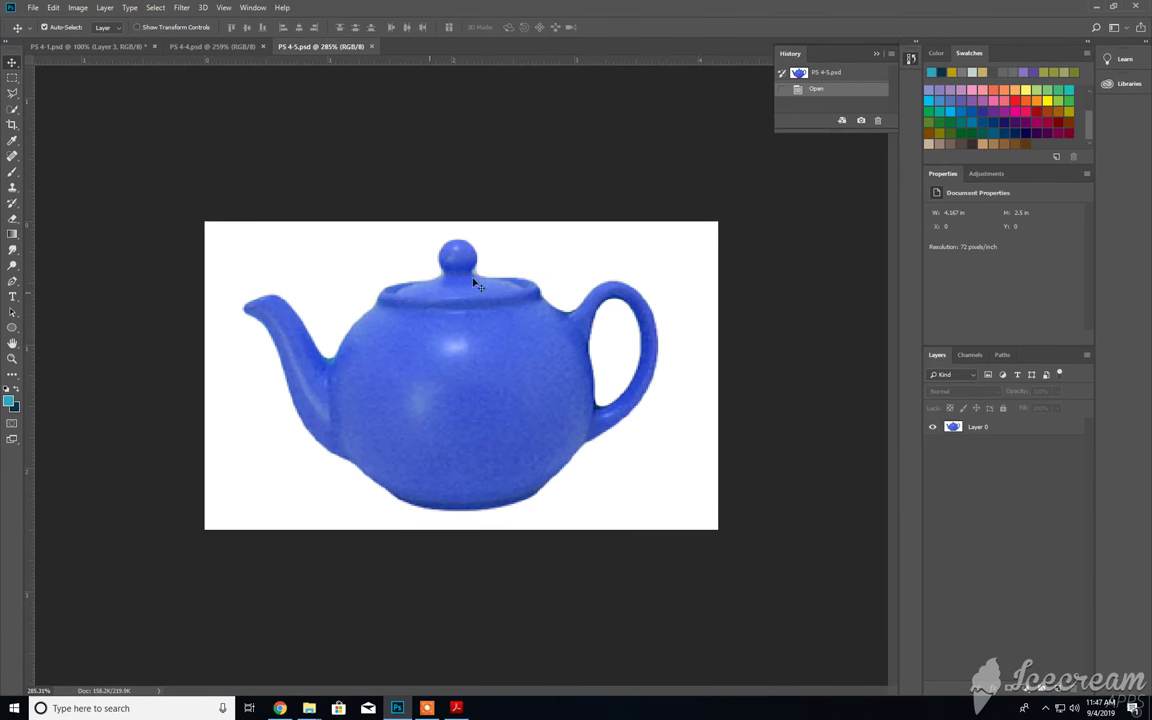
Zoom the PS 4-5 teapot image to about 285%
left_click(181, 7)
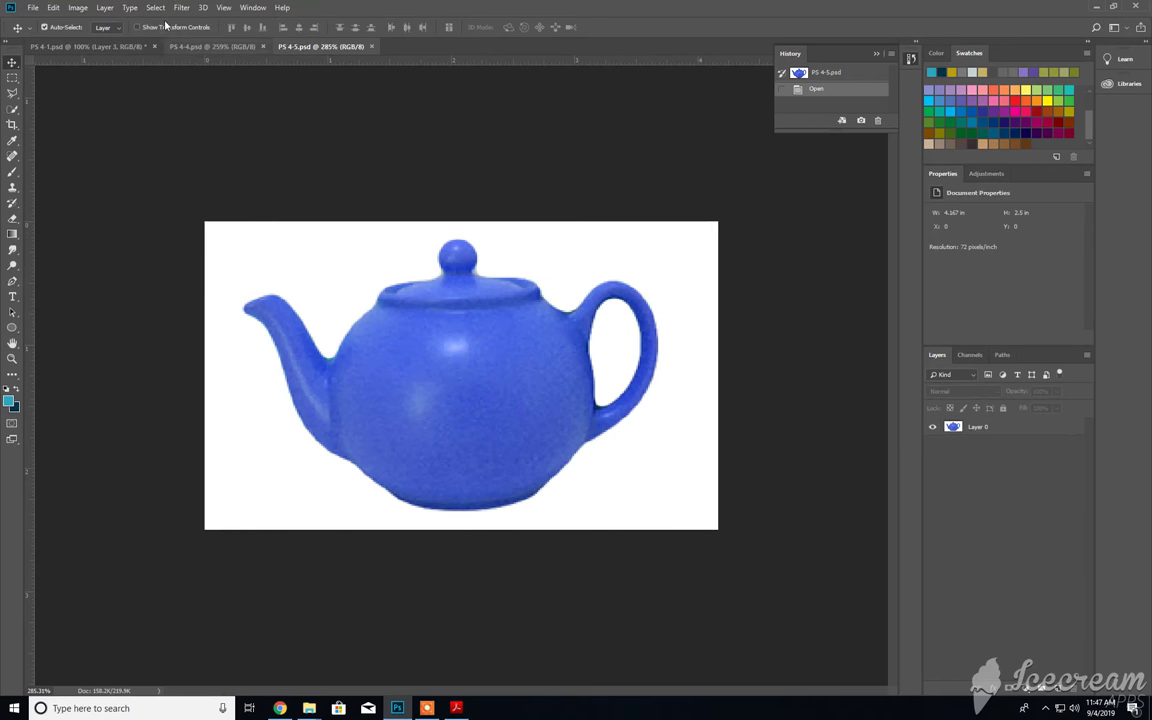
left_click(155, 7)
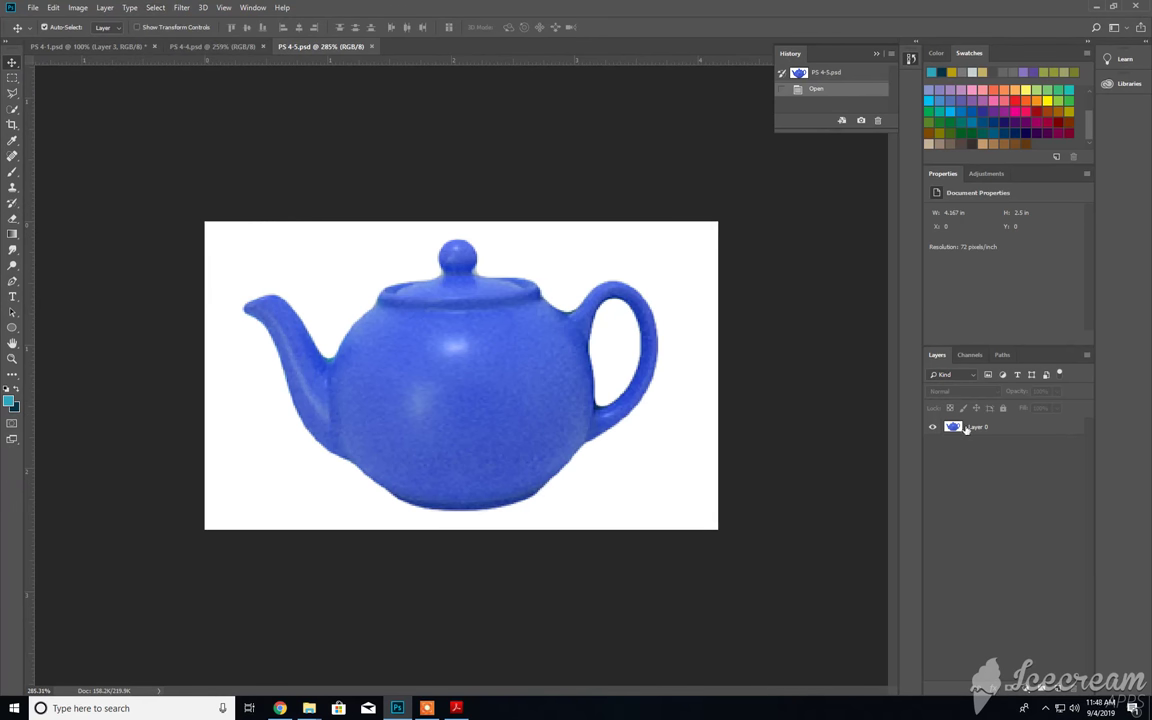
mouse_move(963, 430)
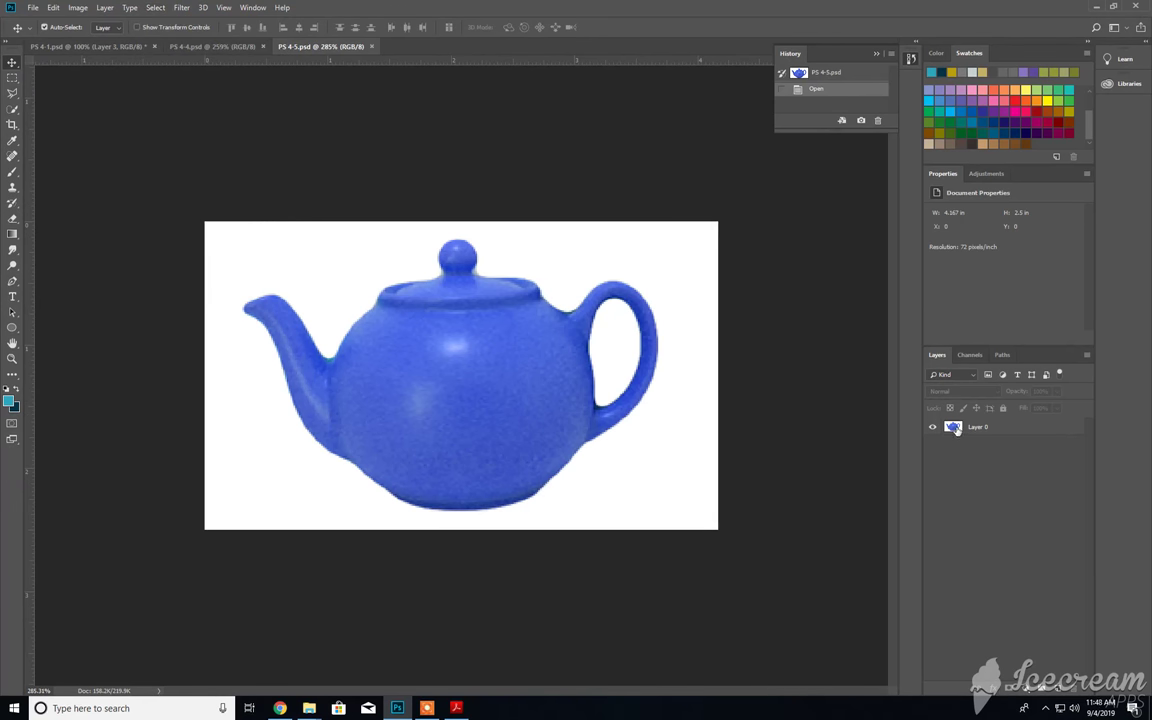
Make Layer 0 active and open the Color Range dialog
left_click(980, 427)
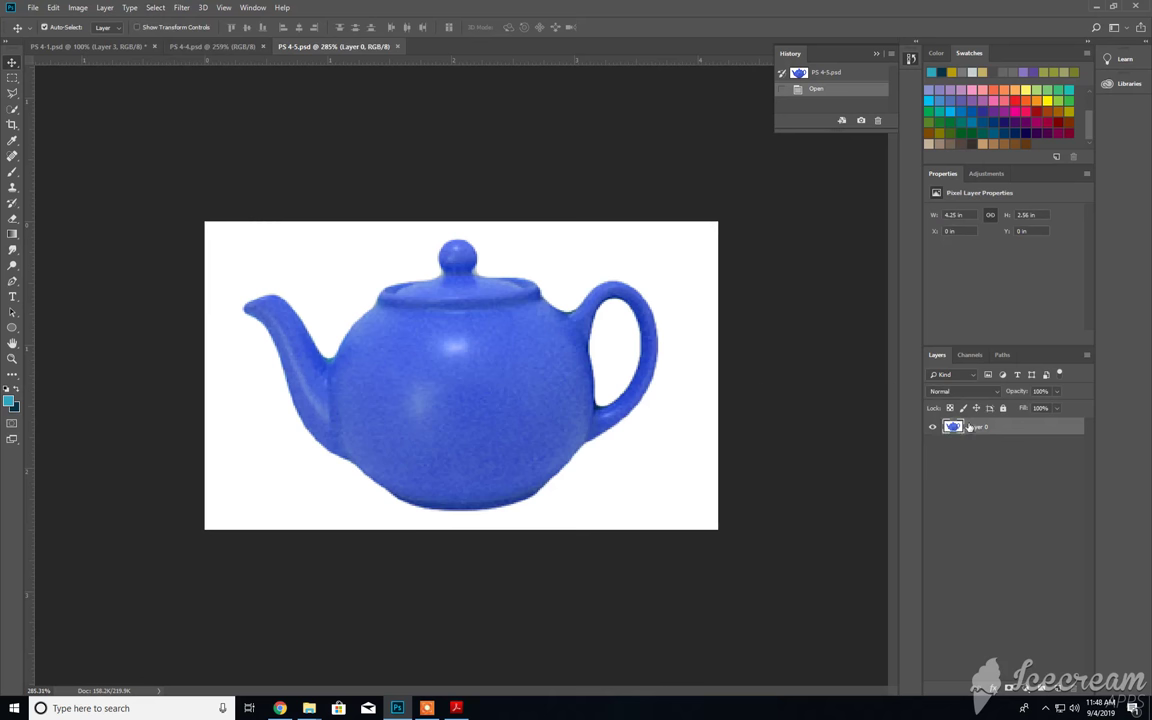
left_click(156, 7)
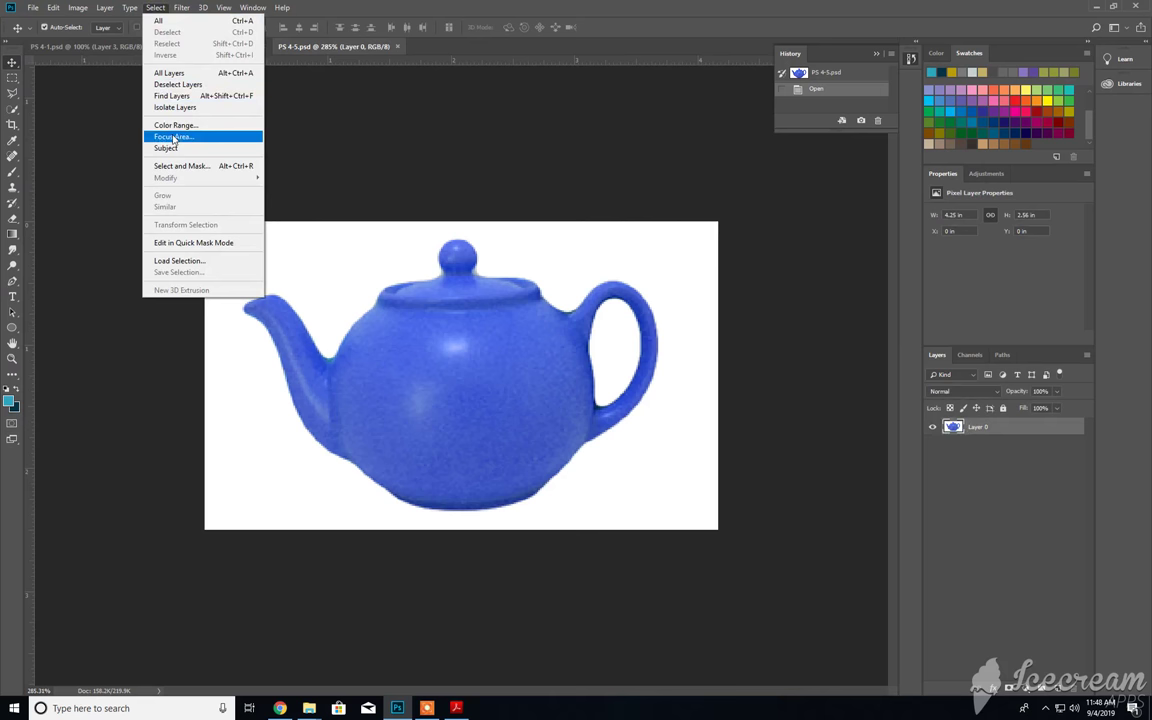
left_click(176, 124)
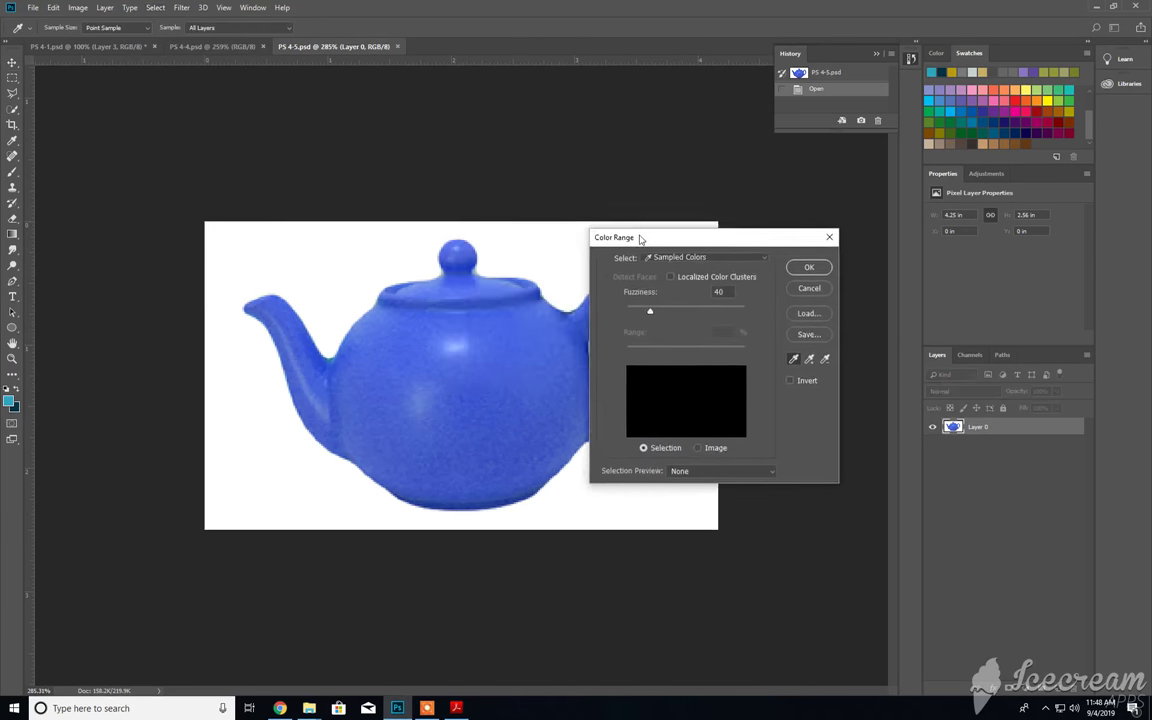
left_click_drag(614, 237, 615, 193)
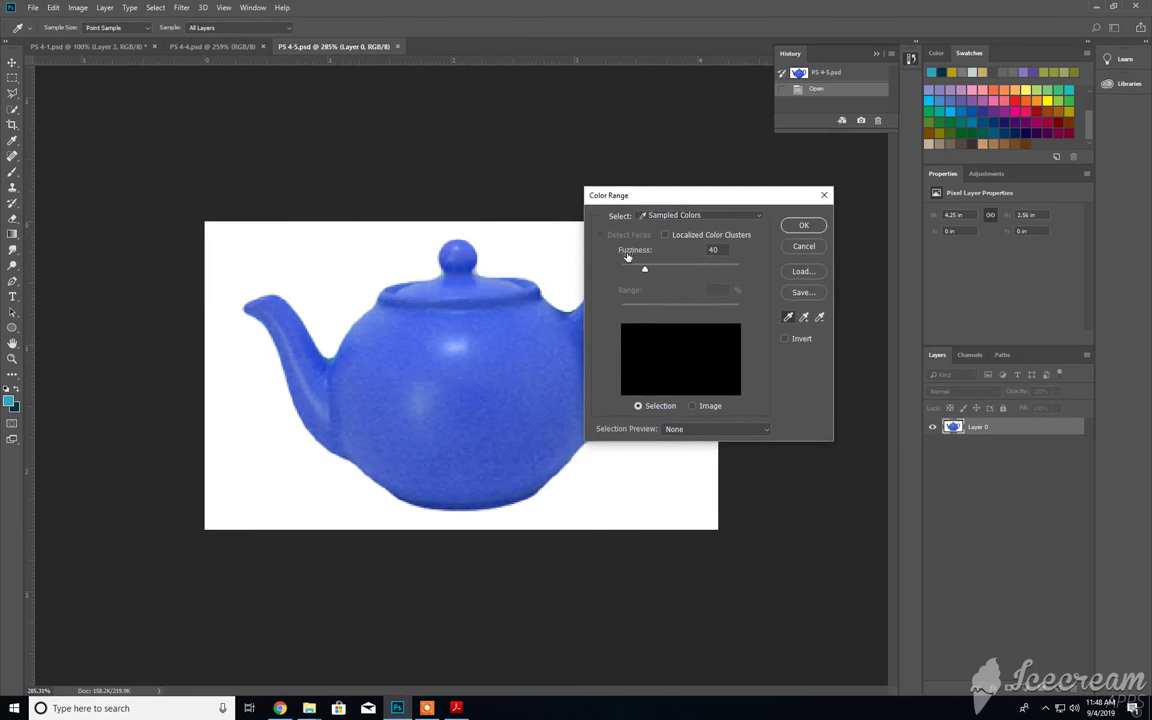
mouse_move(645, 268)
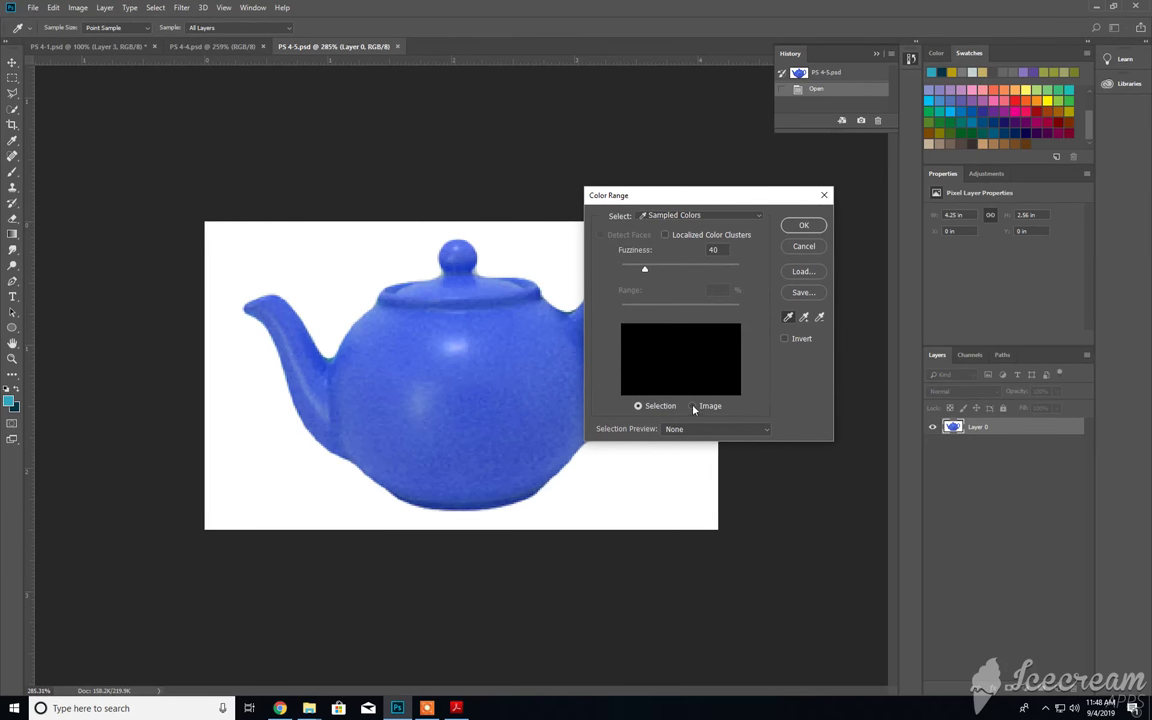
left_click(638, 405)
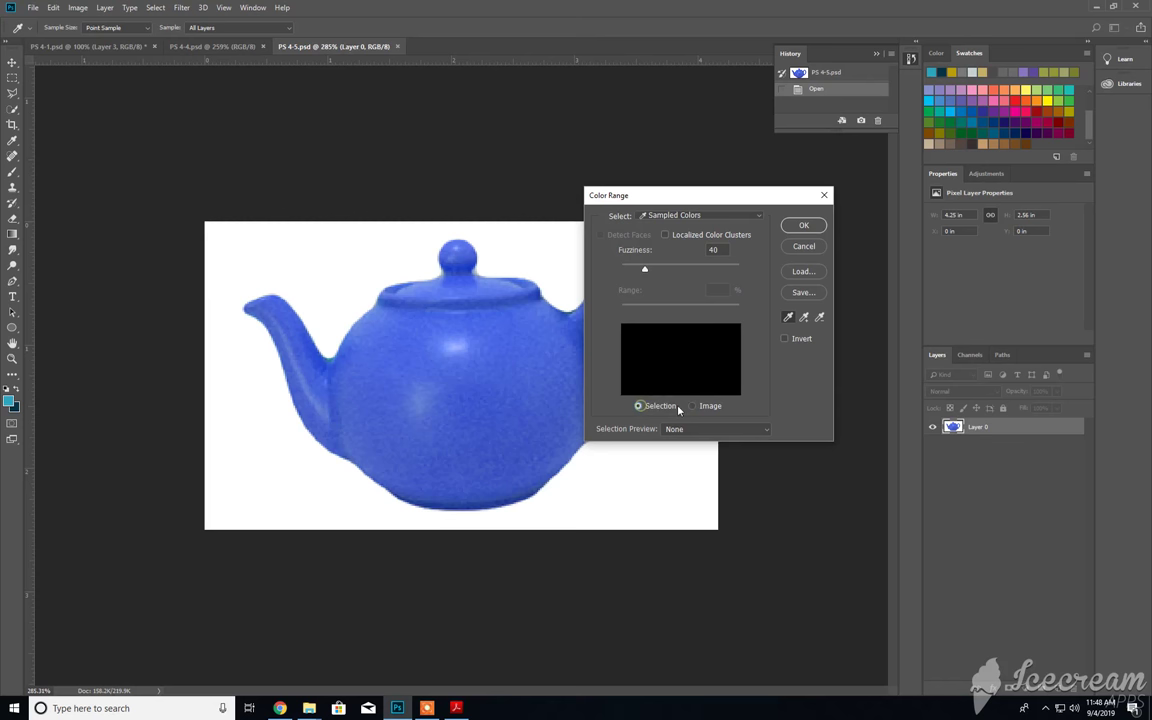
left_click(692, 405)
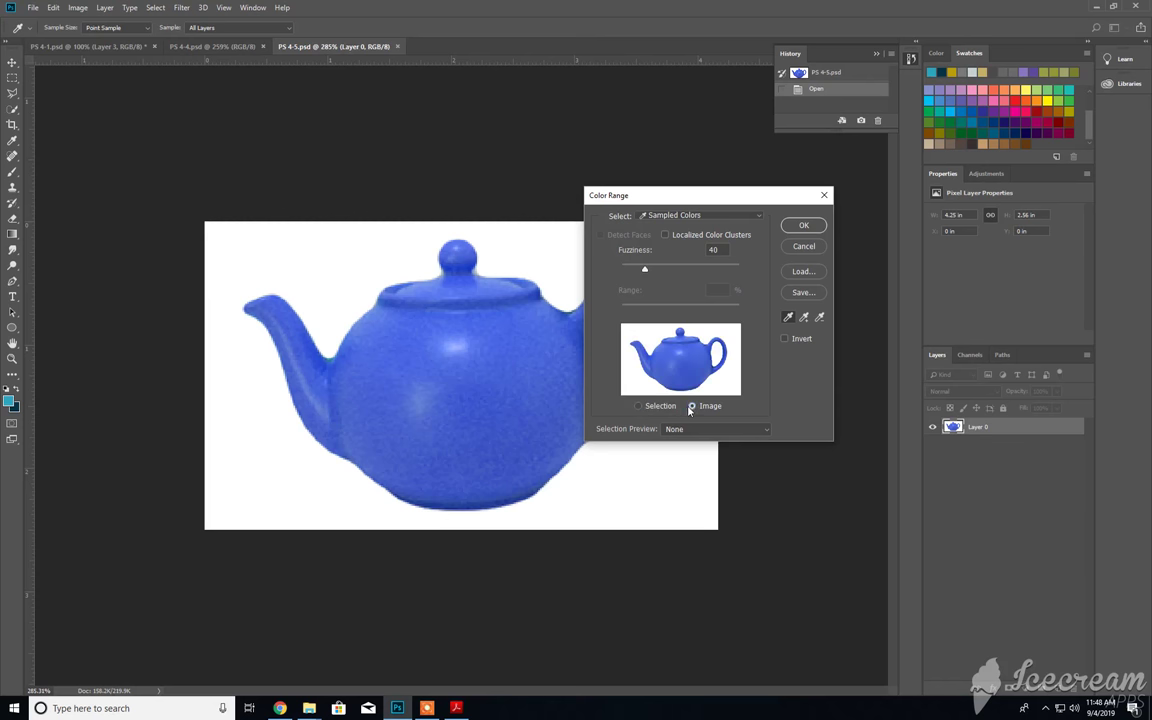
left_click(638, 406)
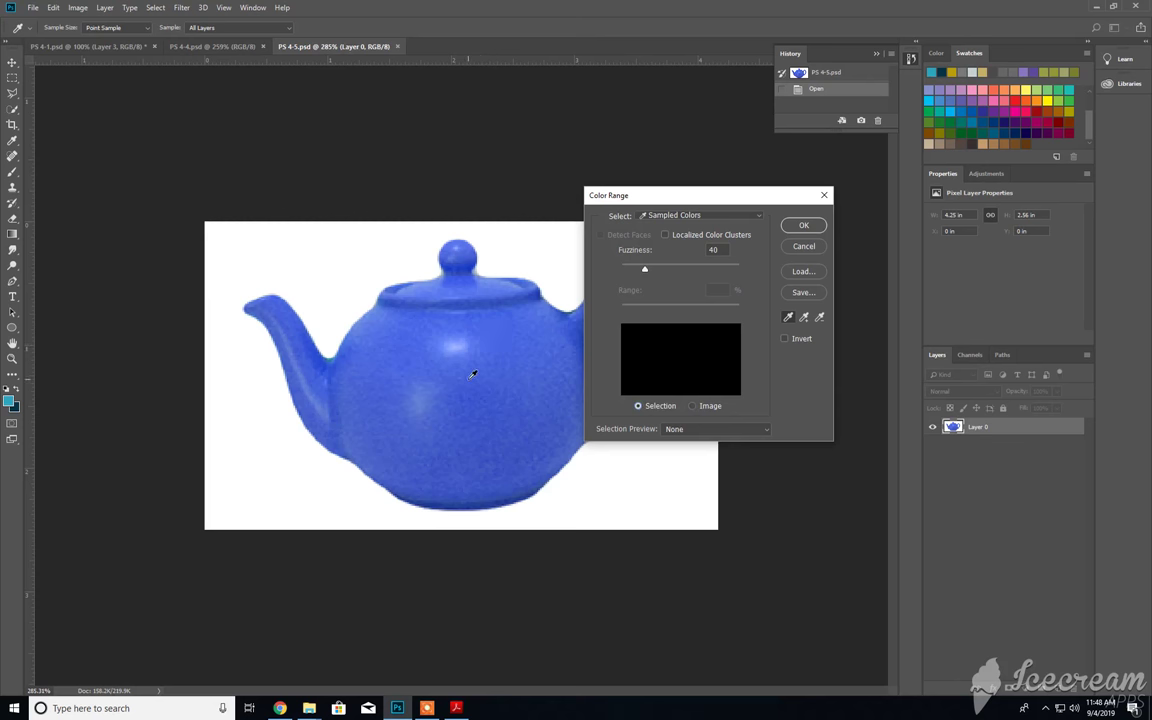
Sample the teapot's blue and settle Fuzziness back near 51 after trying higher
left_click(472, 375)
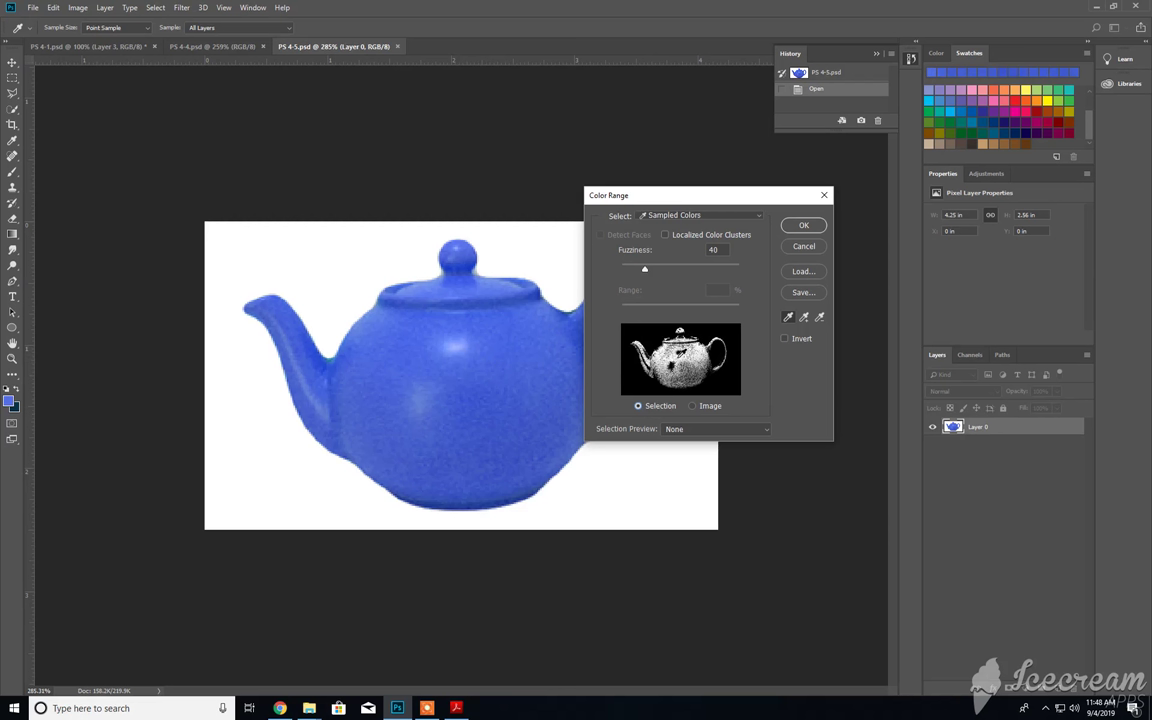
mouse_move(381, 337)
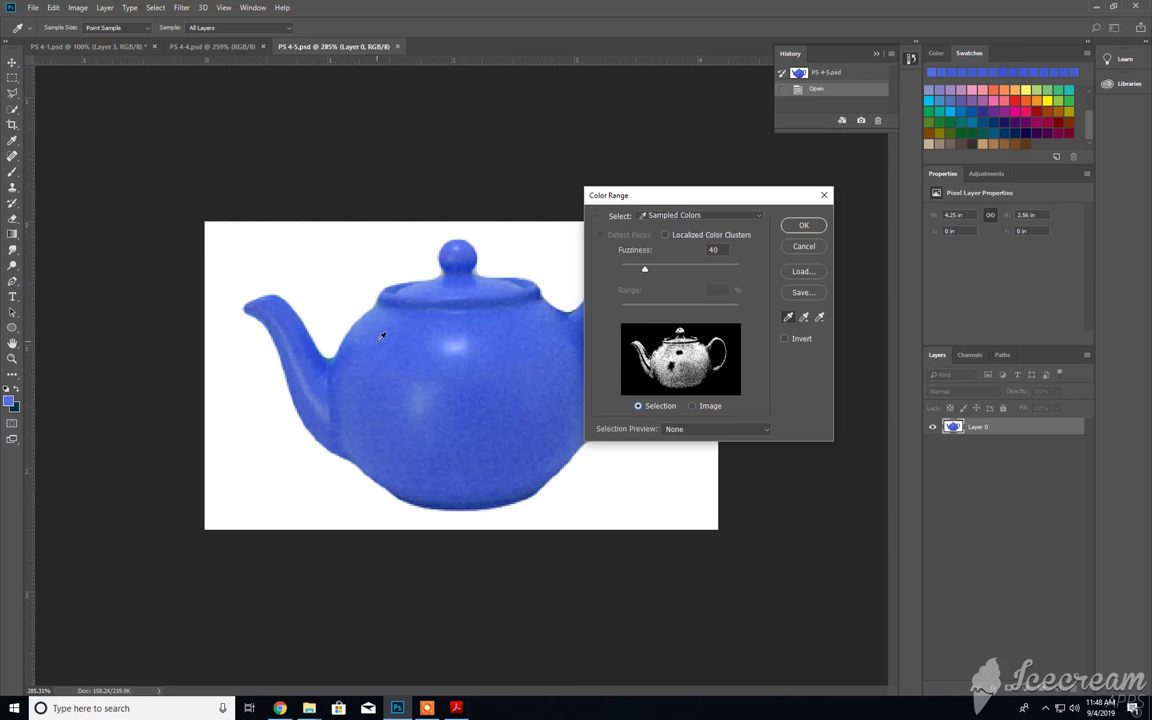
mouse_move(490, 343)
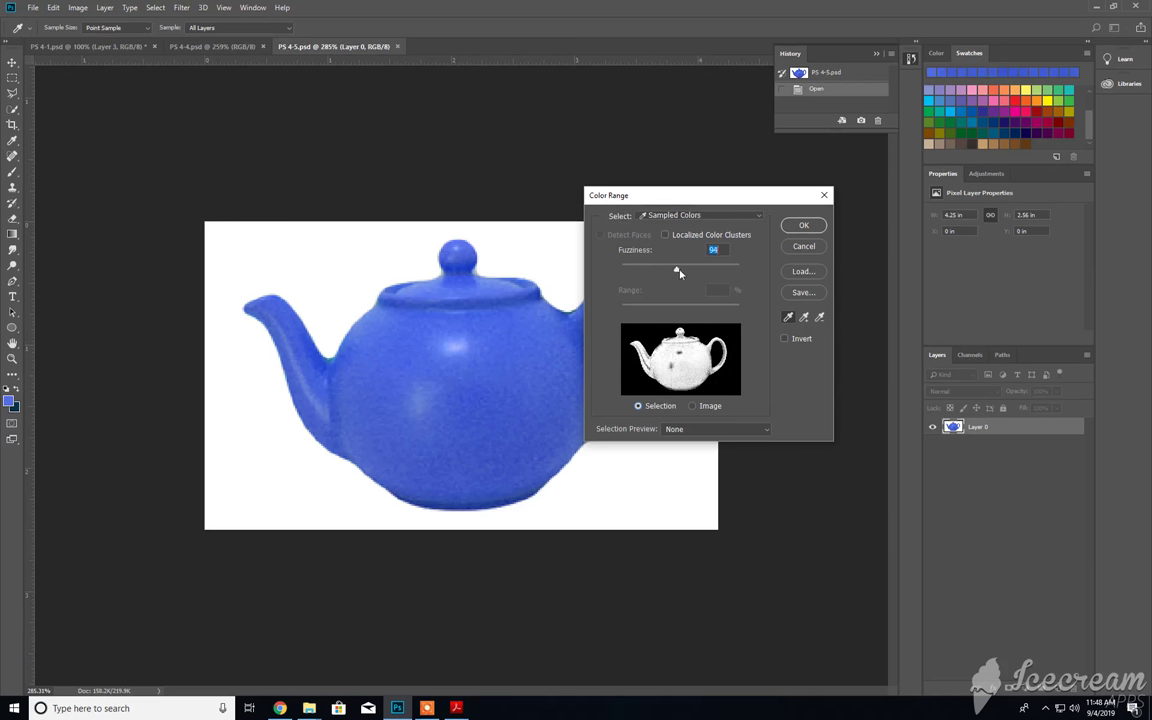
left_click_drag(678, 272, 702, 272)
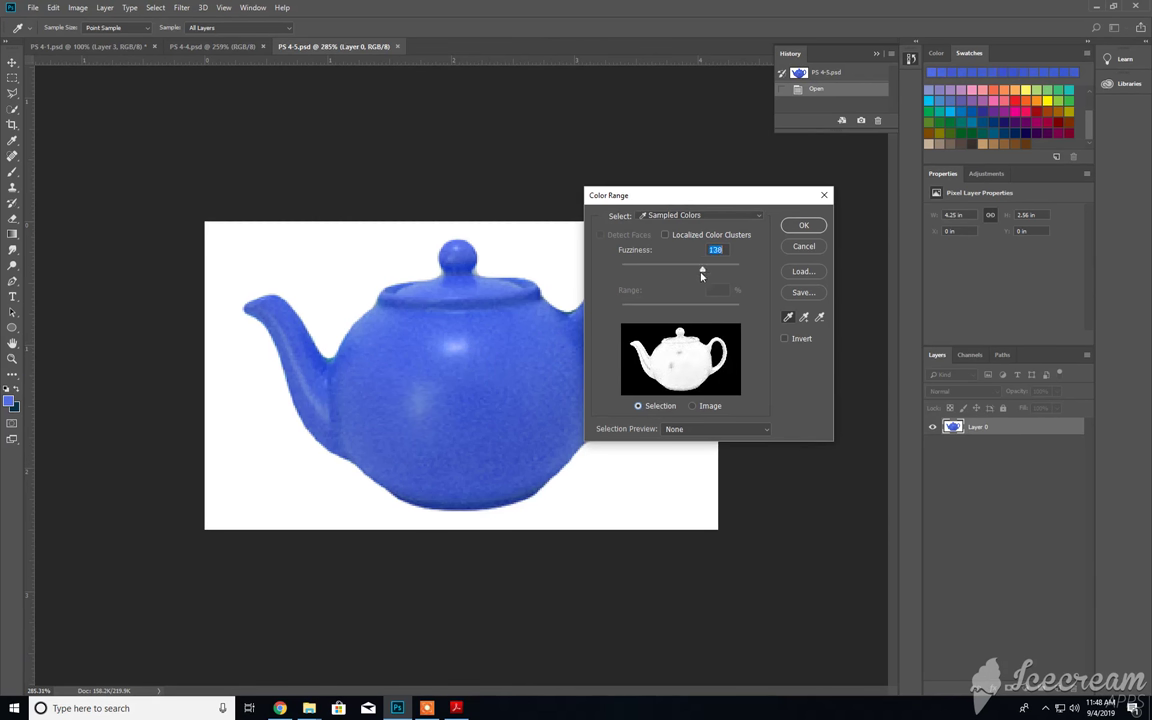
left_click_drag(702, 271, 717, 271)
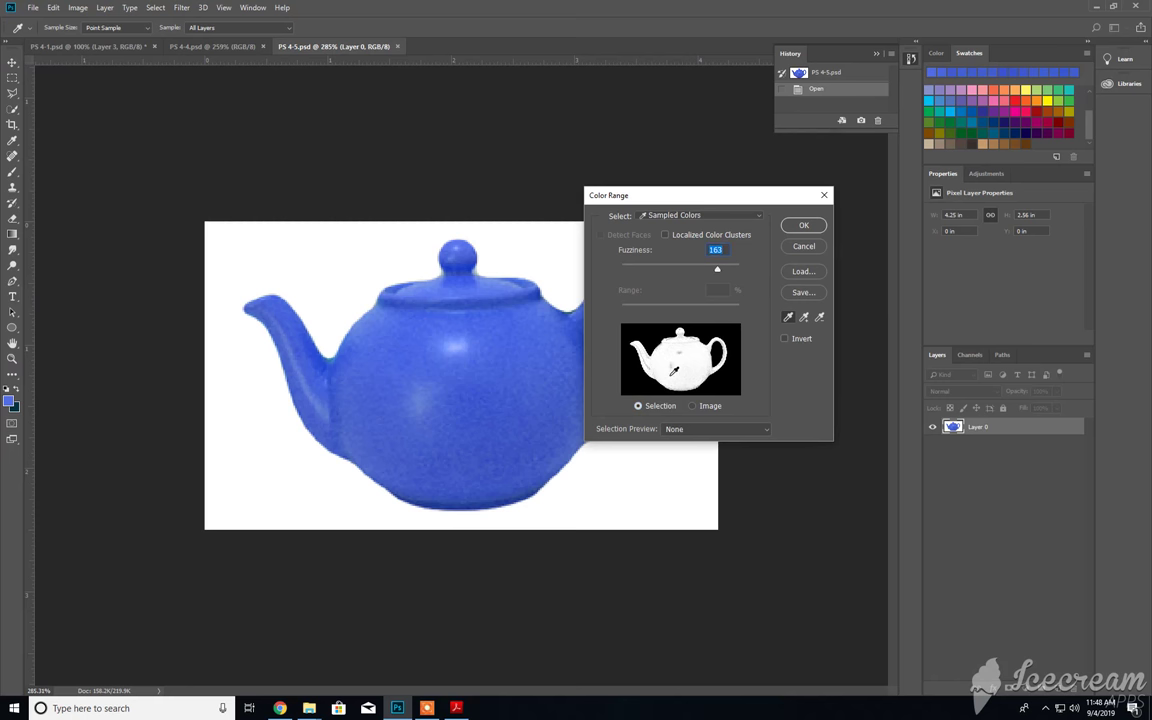
left_click_drag(717, 270, 631, 270)
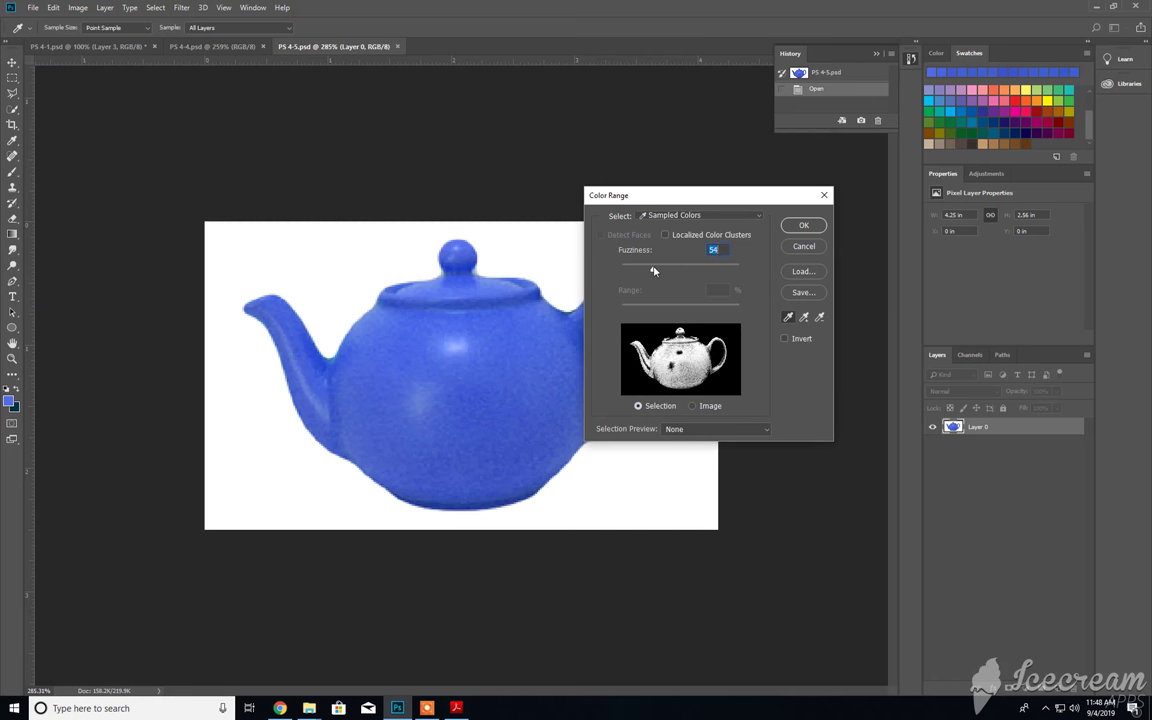
left_click_drag(660, 268, 650, 268)
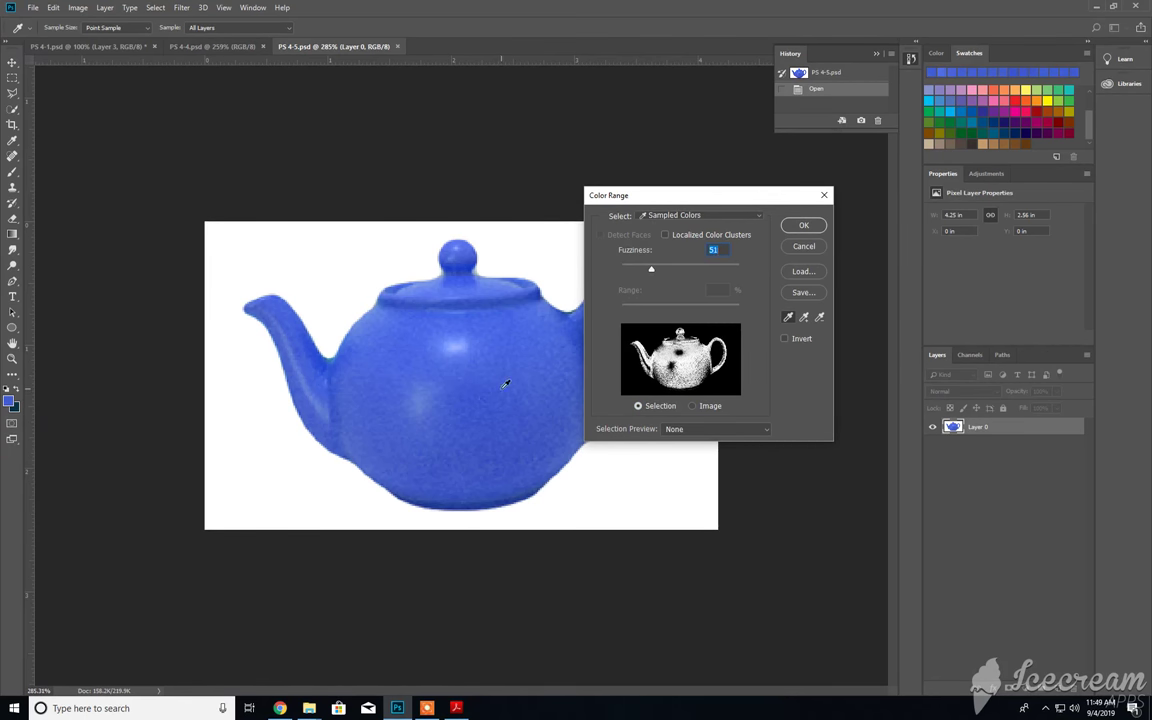
mouse_move(808, 320)
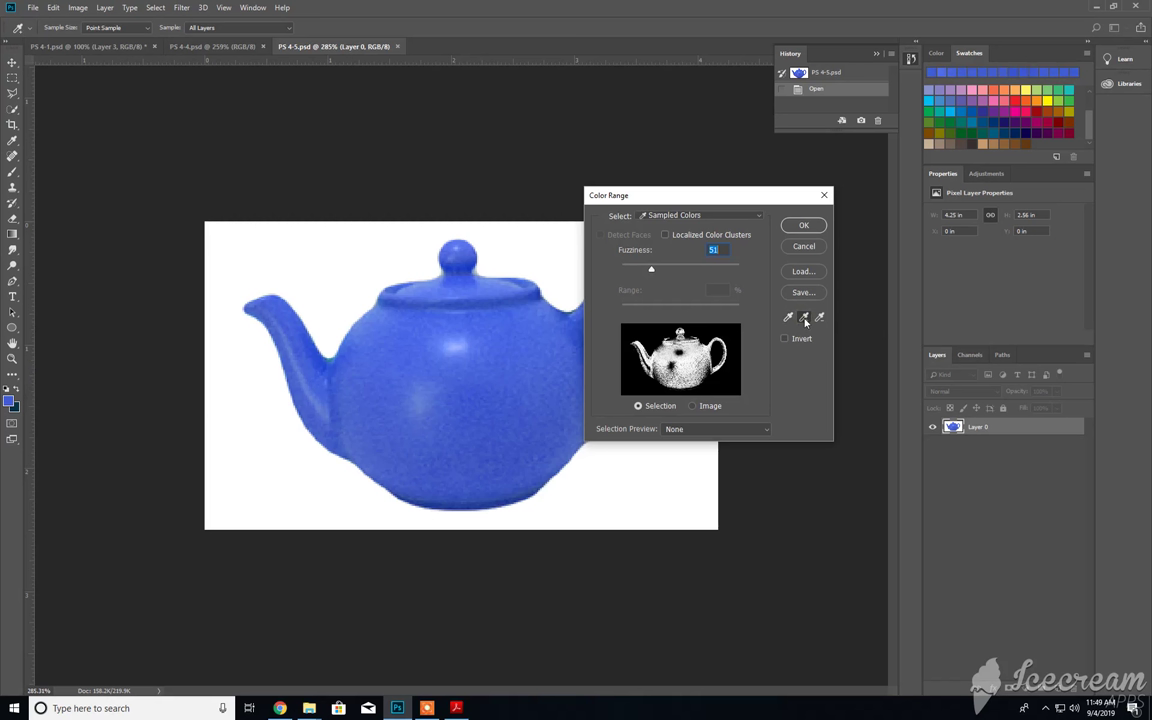
mouse_move(468, 386)
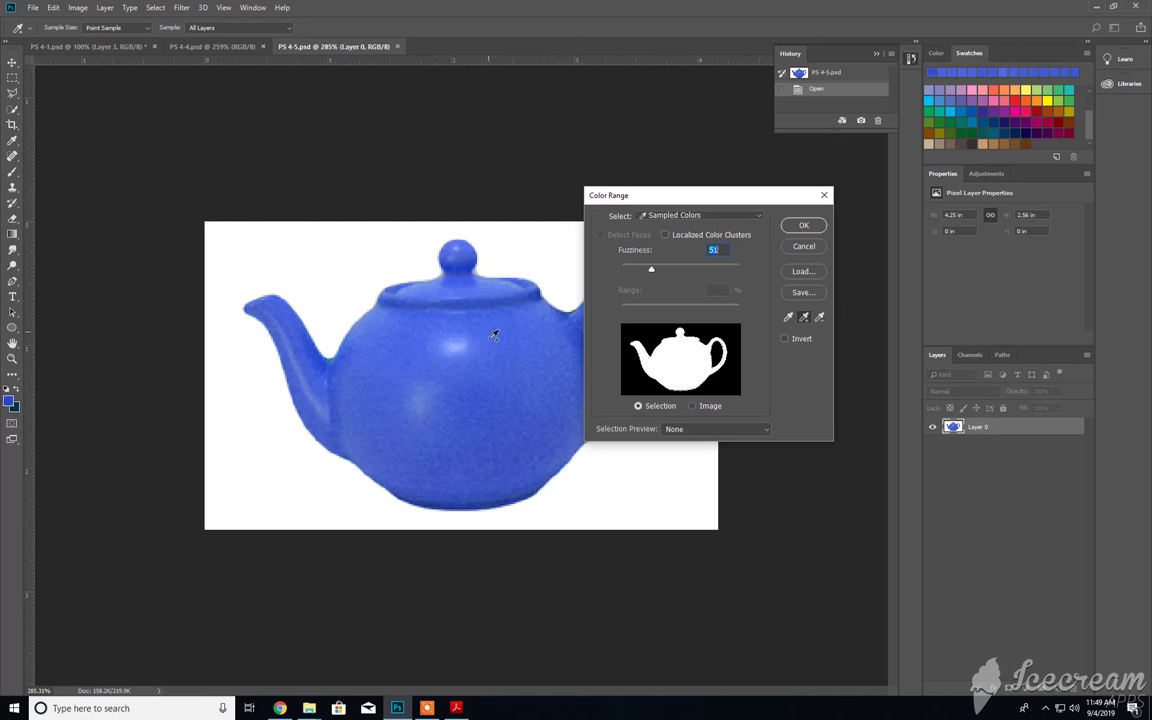
mouse_move(702, 288)
type("40")
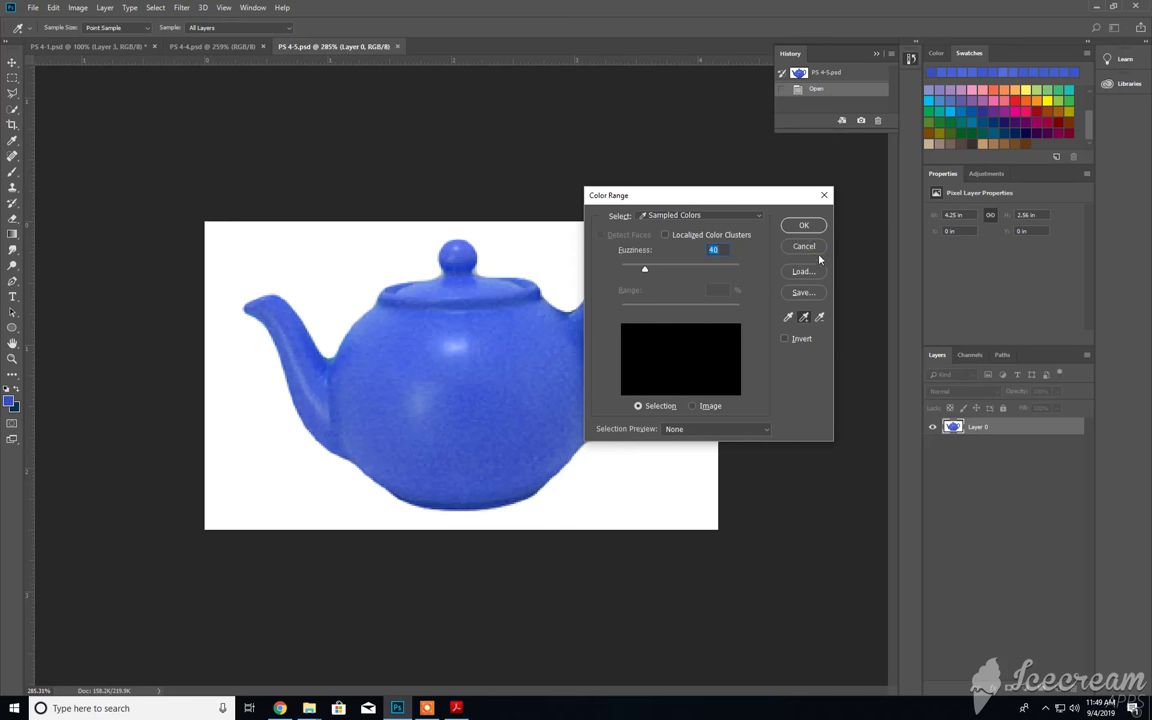
Move the Color Range dialog aside to uncover the teapot's handle
left_click_drag(708, 195, 713, 200)
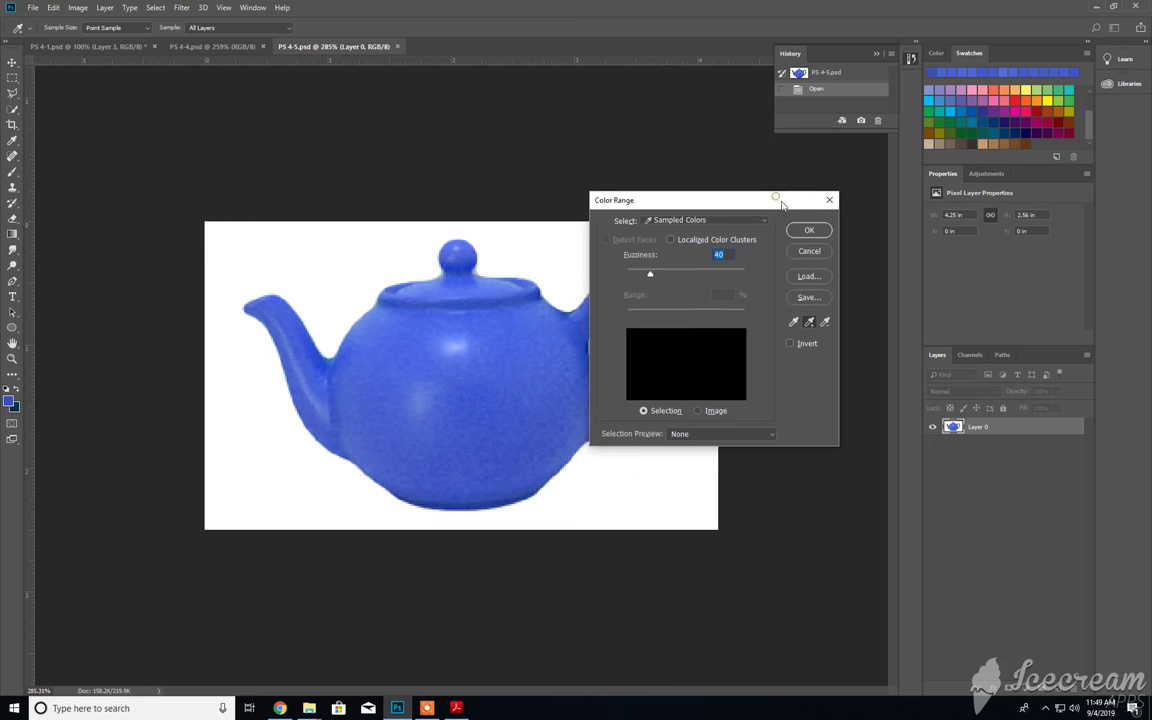
left_click_drag(685, 200, 678, 192)
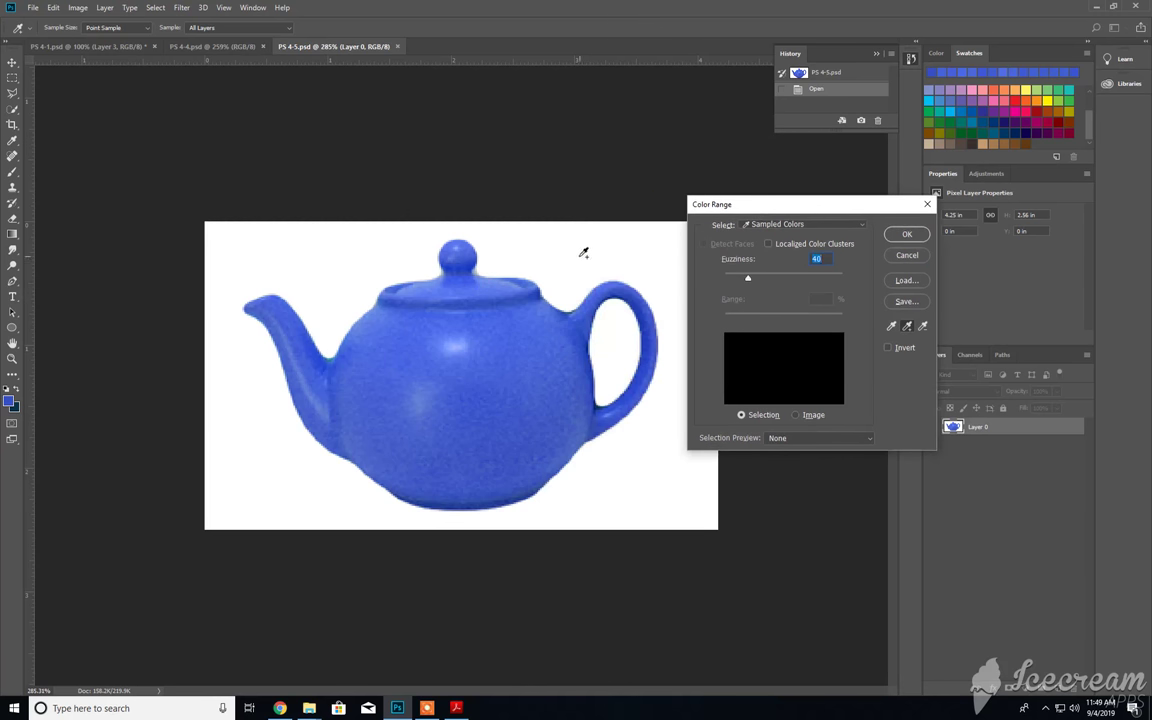
mouse_move(607, 254)
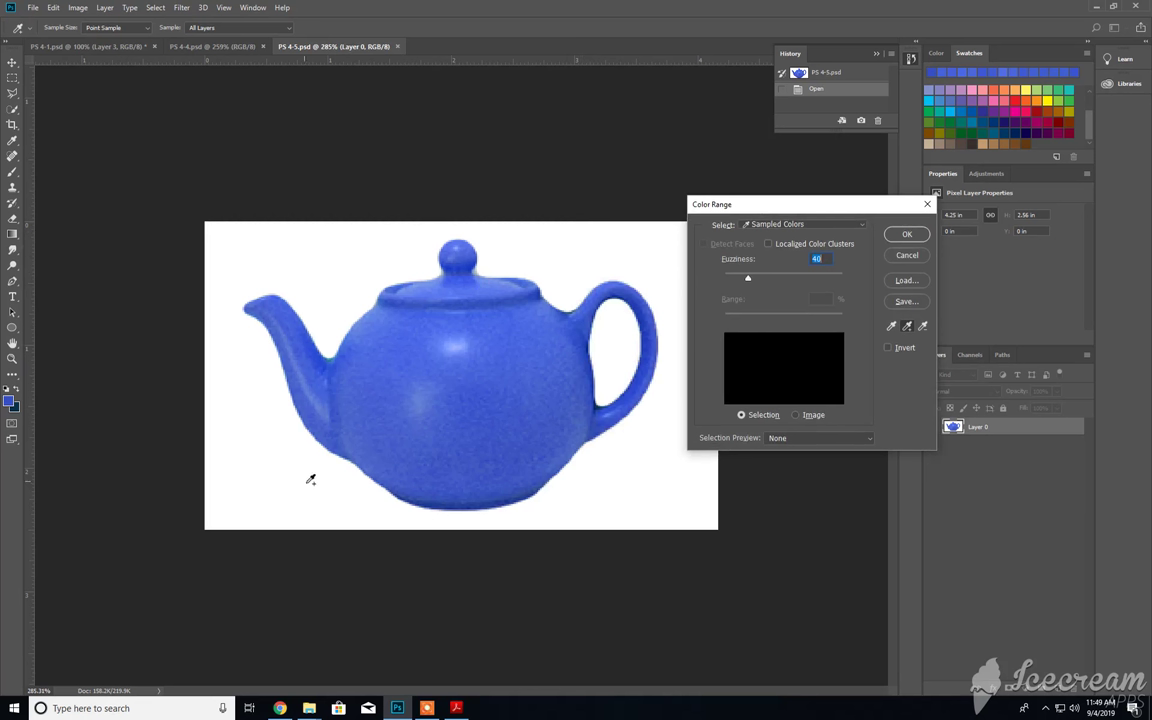
mouse_move(601, 237)
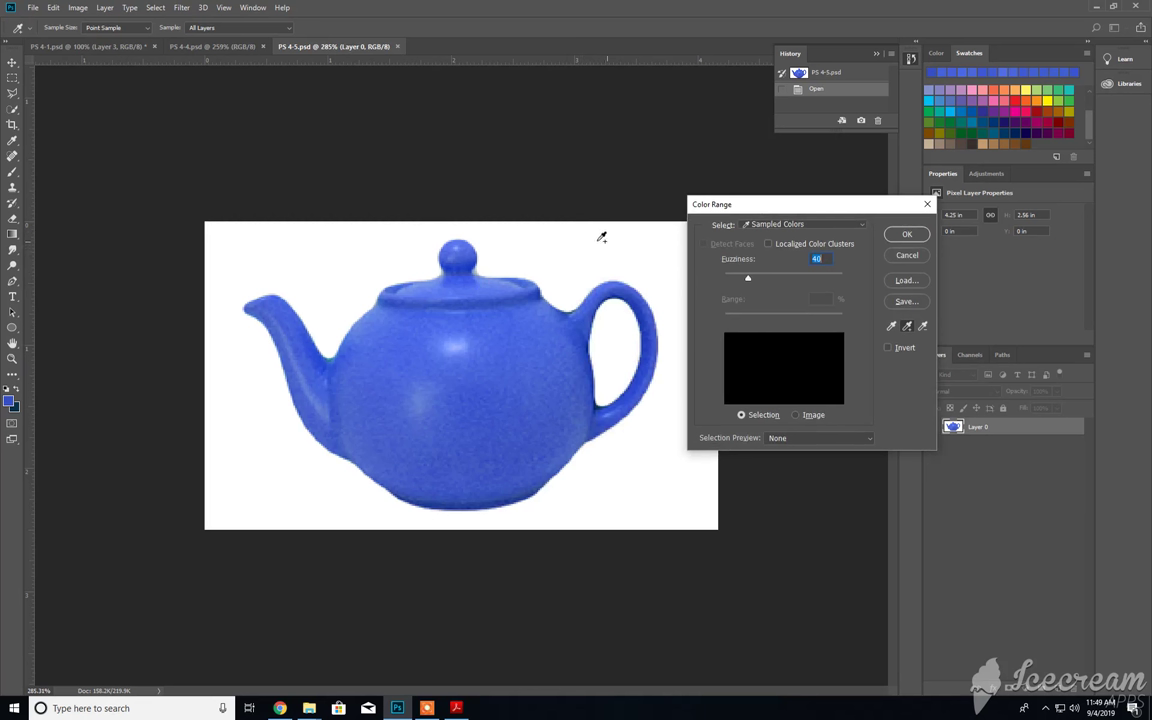
mouse_move(307, 478)
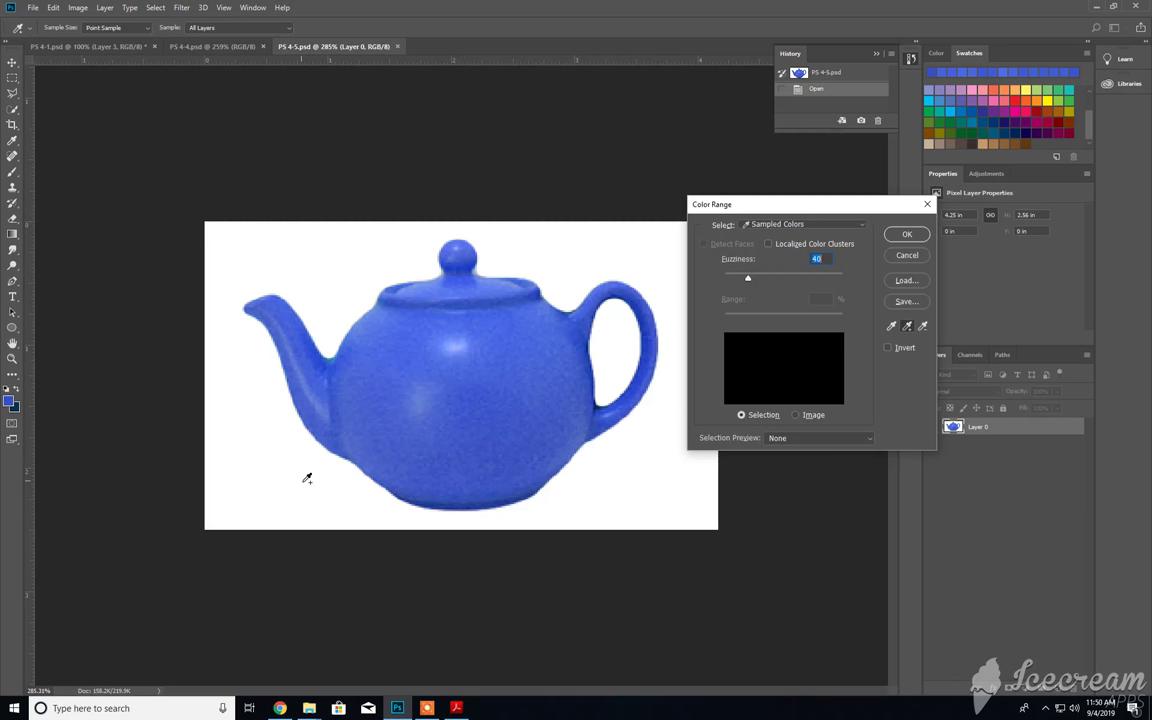
mouse_move(366, 265)
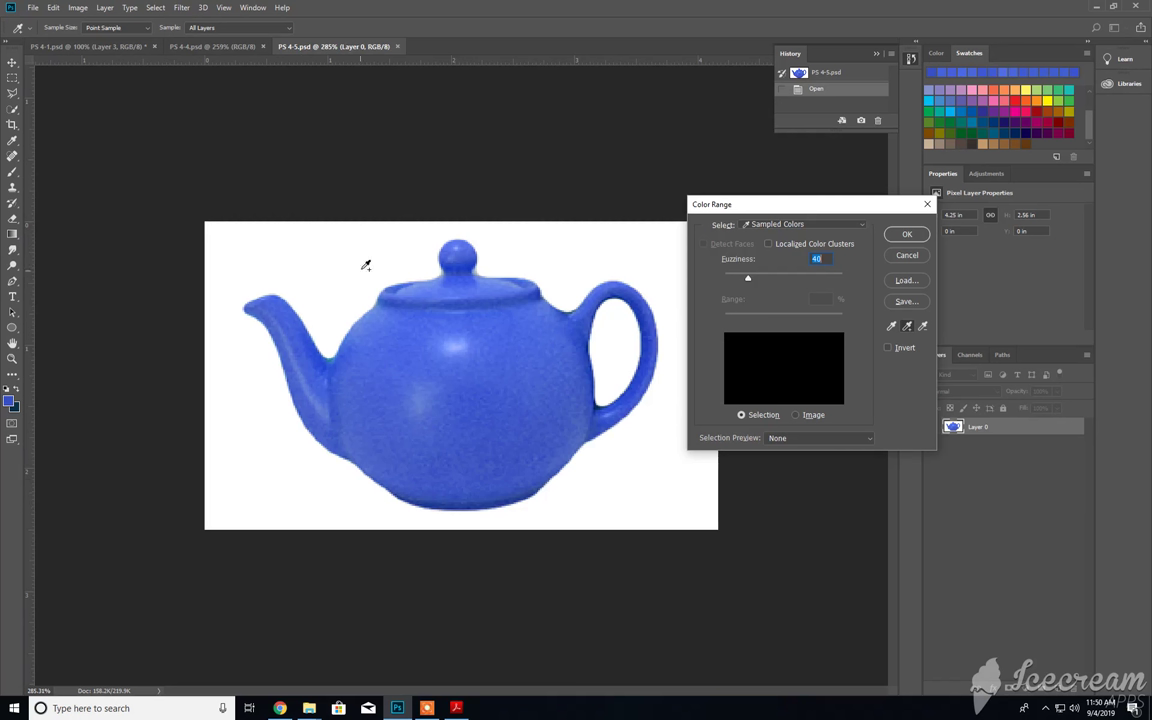
mouse_move(643, 243)
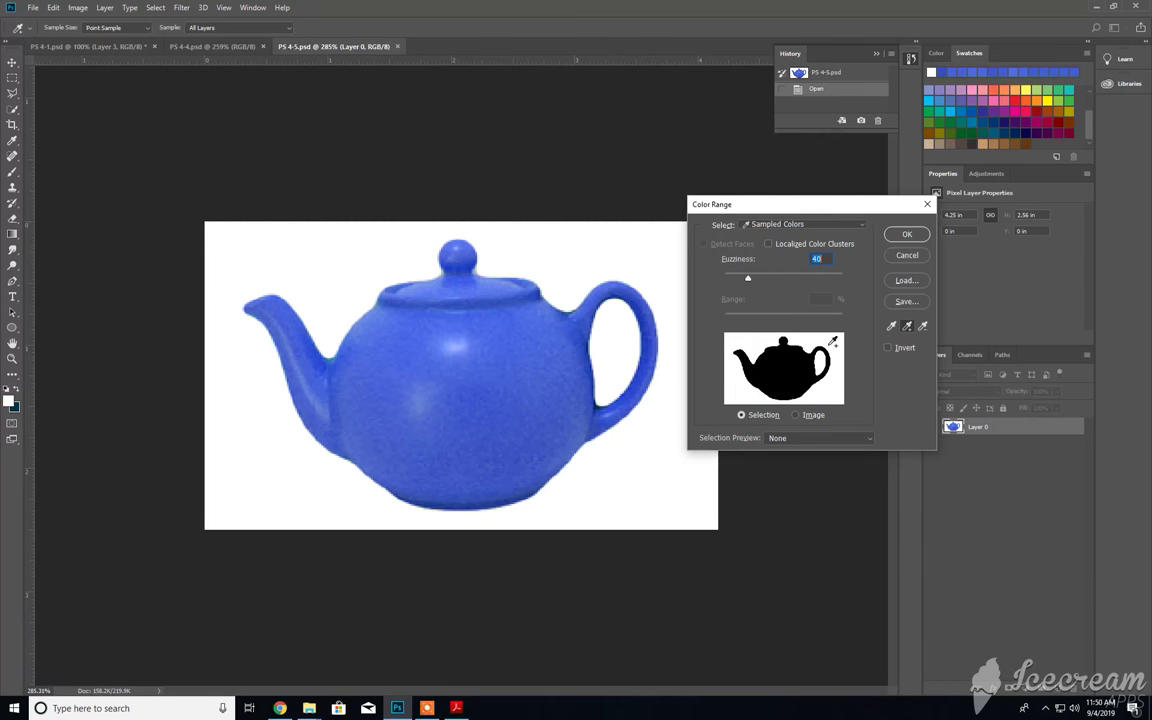
Set Color Range fuzziness to 35 and apply the white background selection
left_click_drag(748, 277, 752, 277)
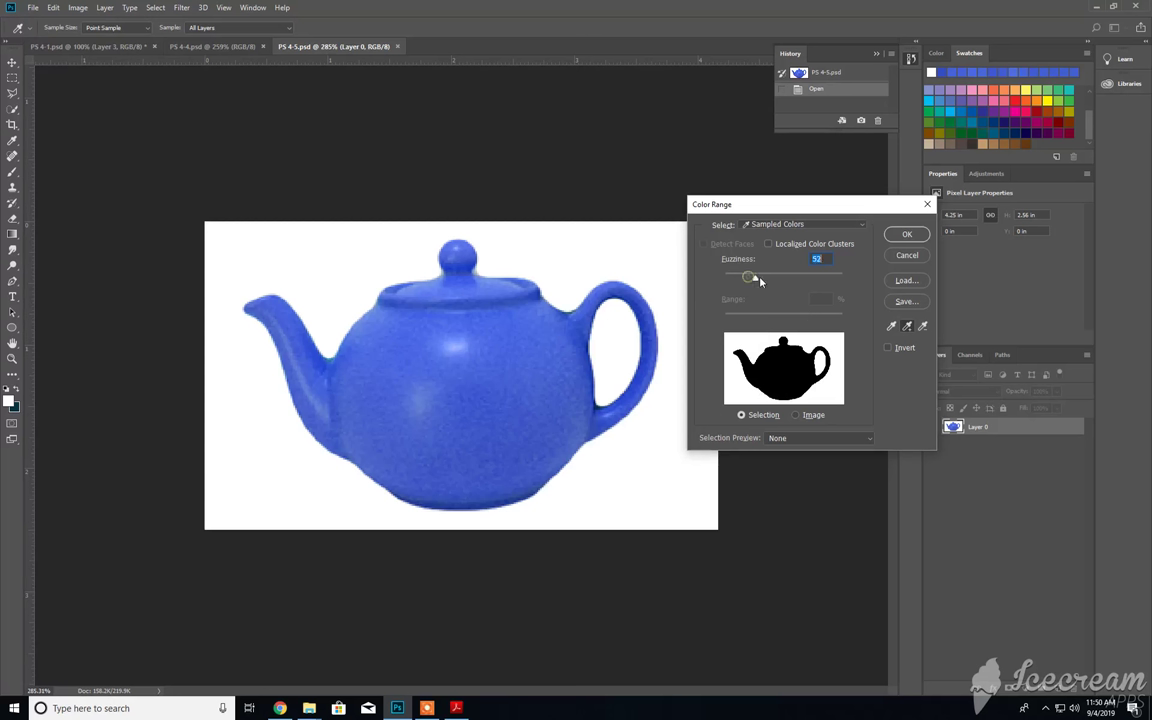
left_click_drag(752, 277, 731, 277)
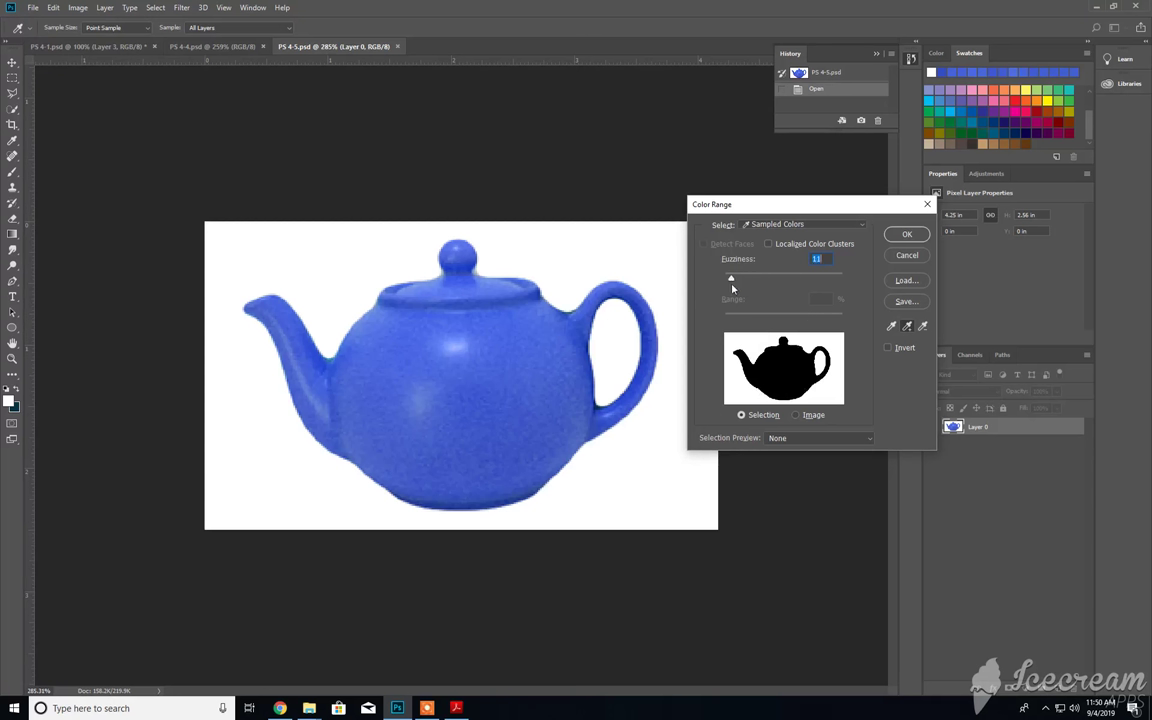
left_click_drag(731, 278, 745, 278)
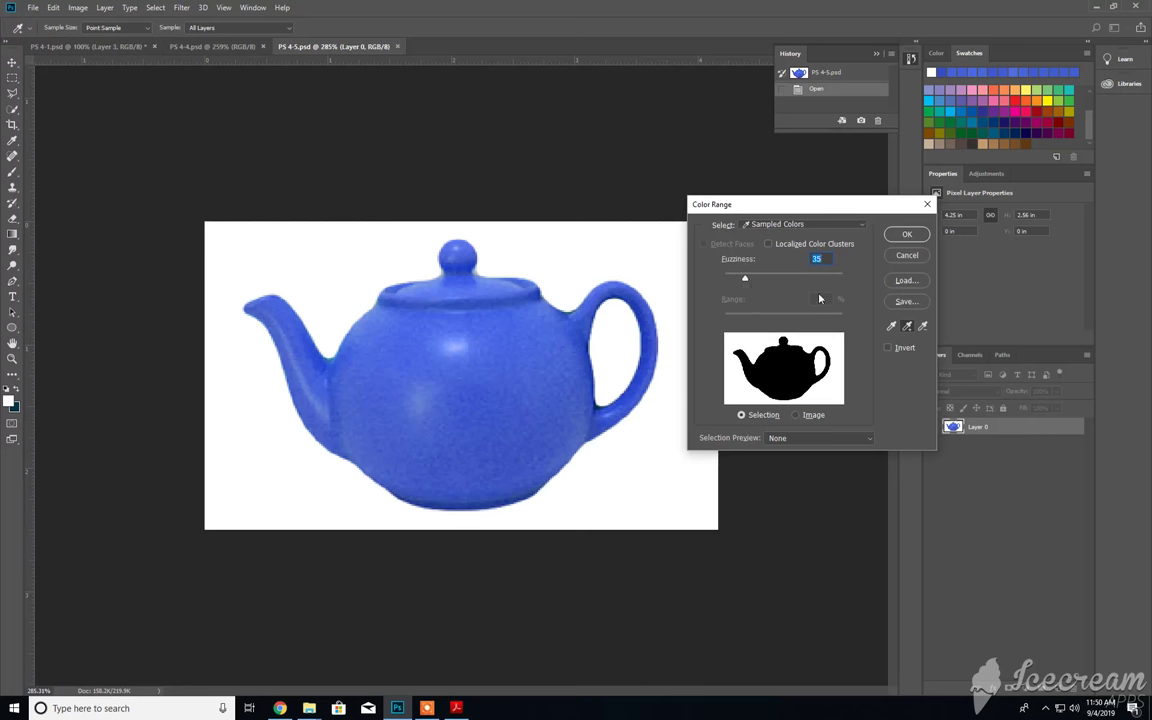
mouse_move(818, 298)
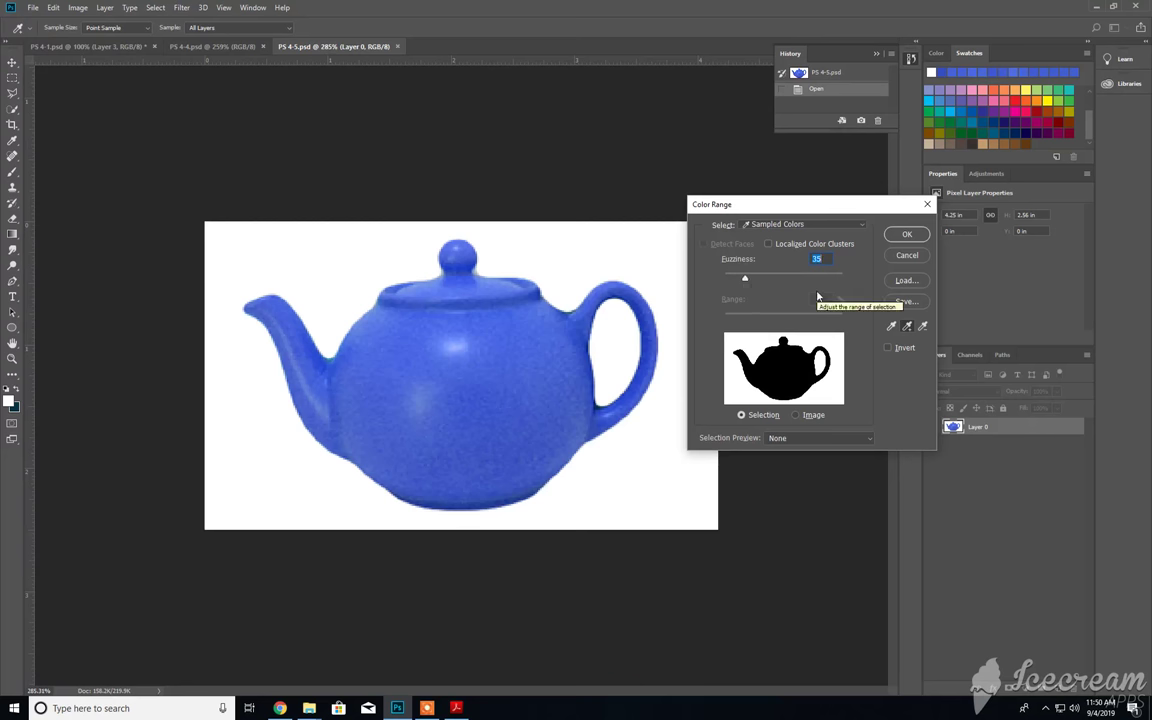
mouse_move(815, 365)
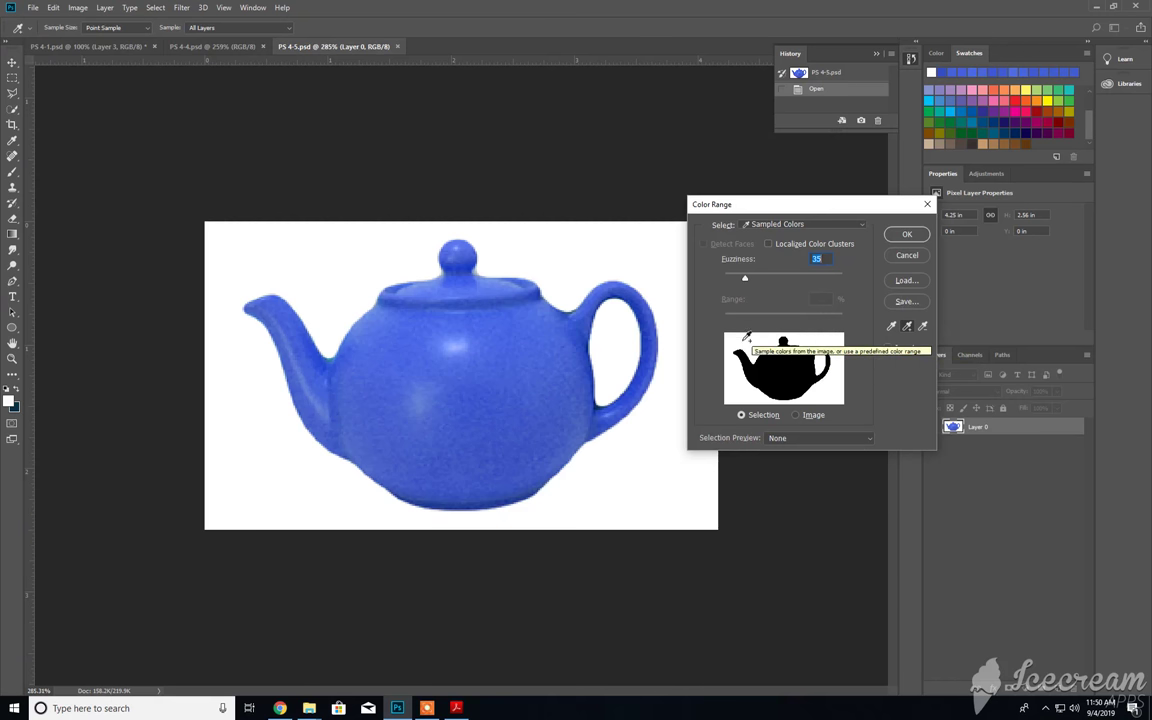
left_click(906, 233)
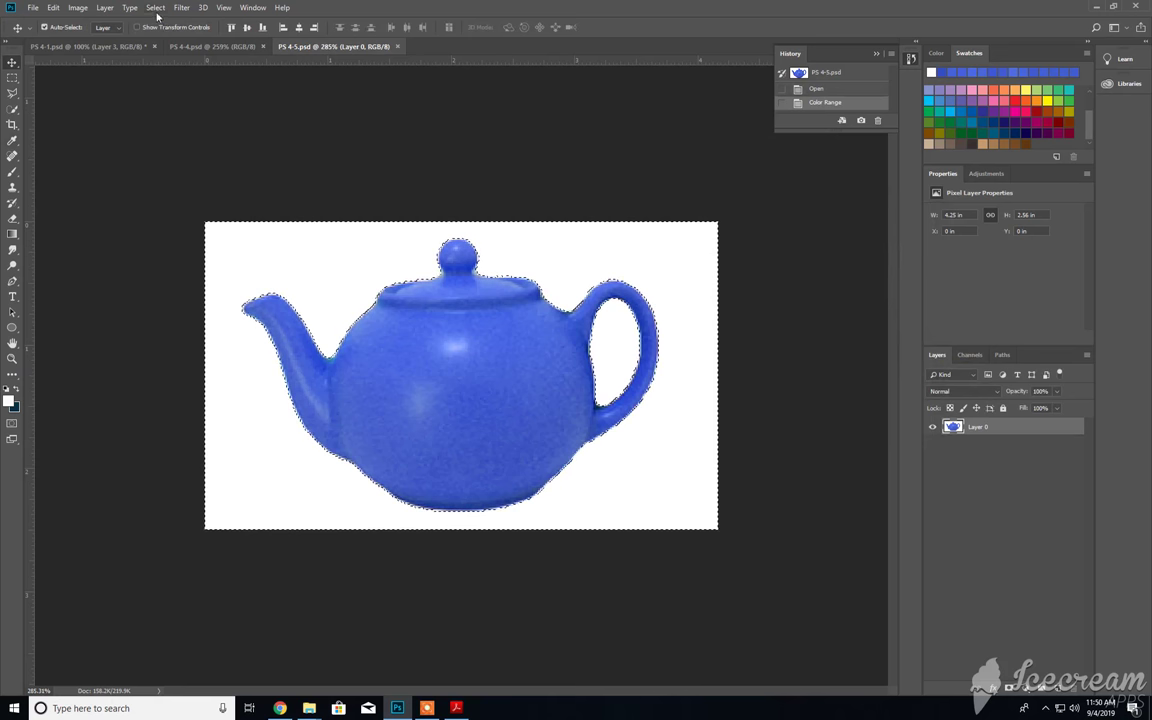
Reapply Color Range with Invert checked at fuzziness 35
left_click(155, 8)
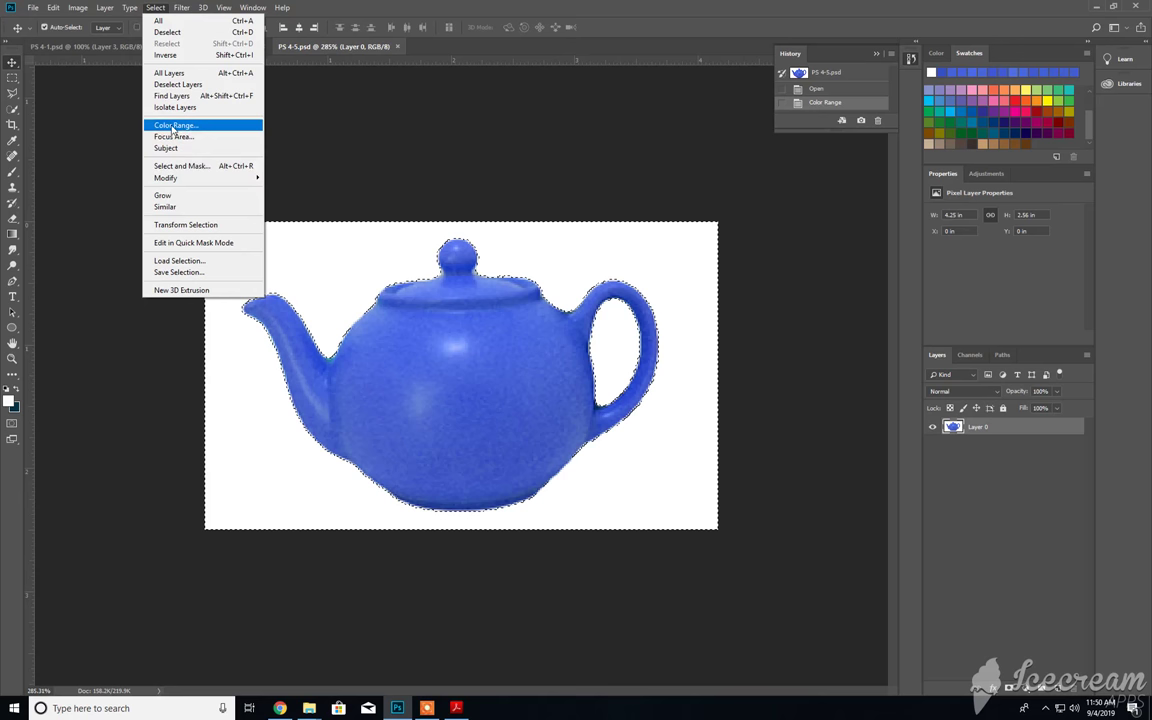
left_click(175, 125)
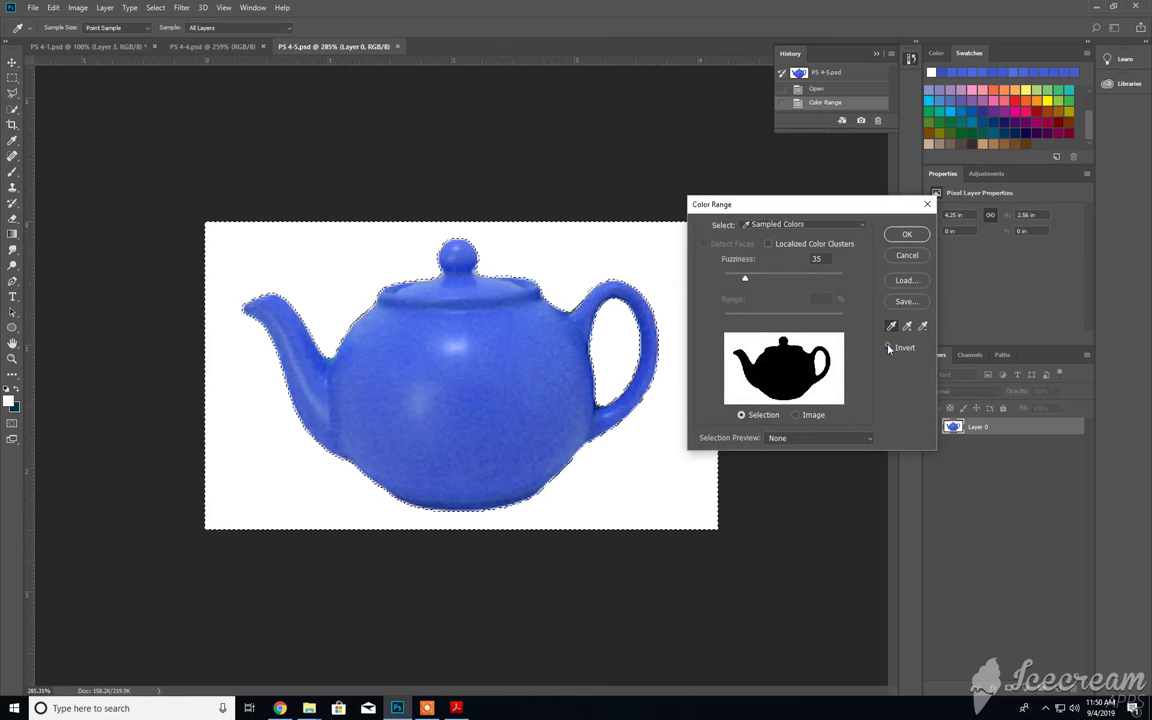
left_click(887, 347)
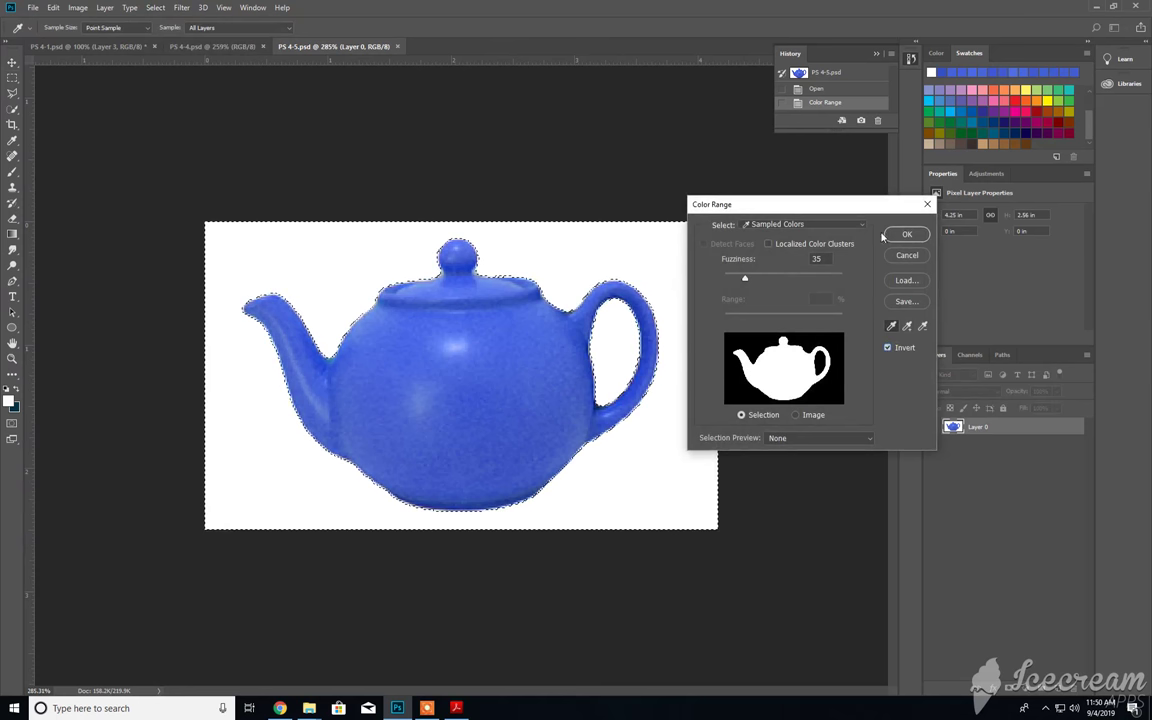
left_click(906, 233)
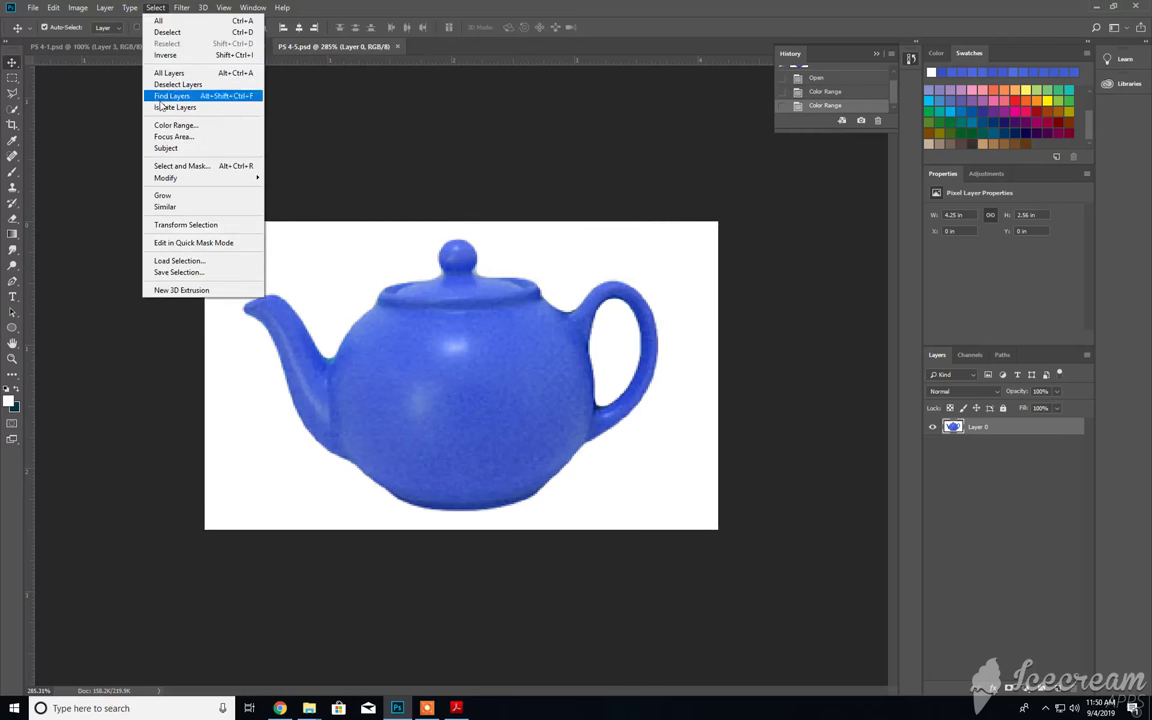
Reapply the inverted Color Range selection to isolate only the blue teapot
left_click(175, 124)
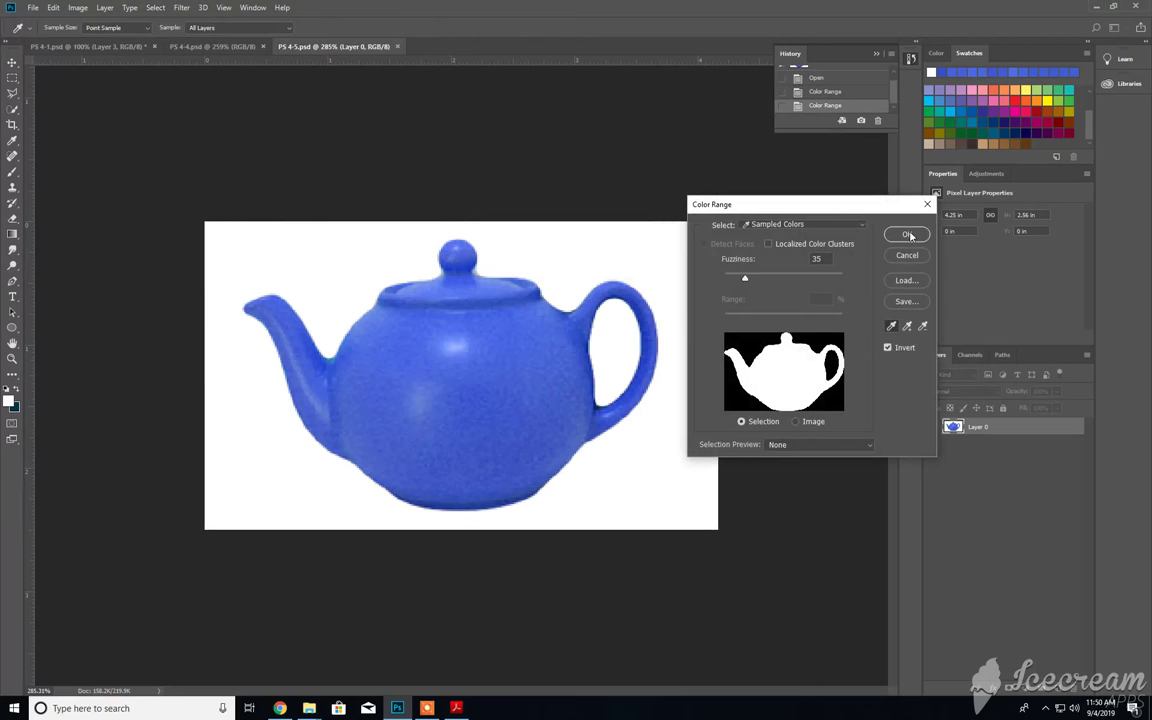
left_click(906, 234)
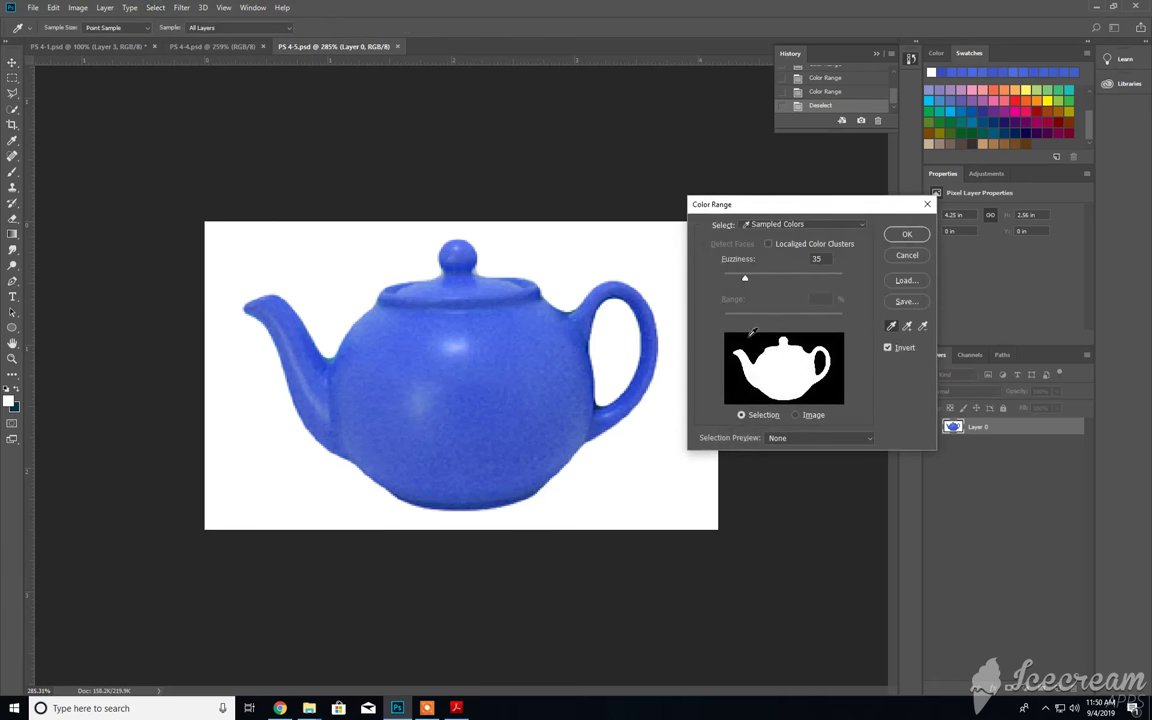
mouse_move(573, 244)
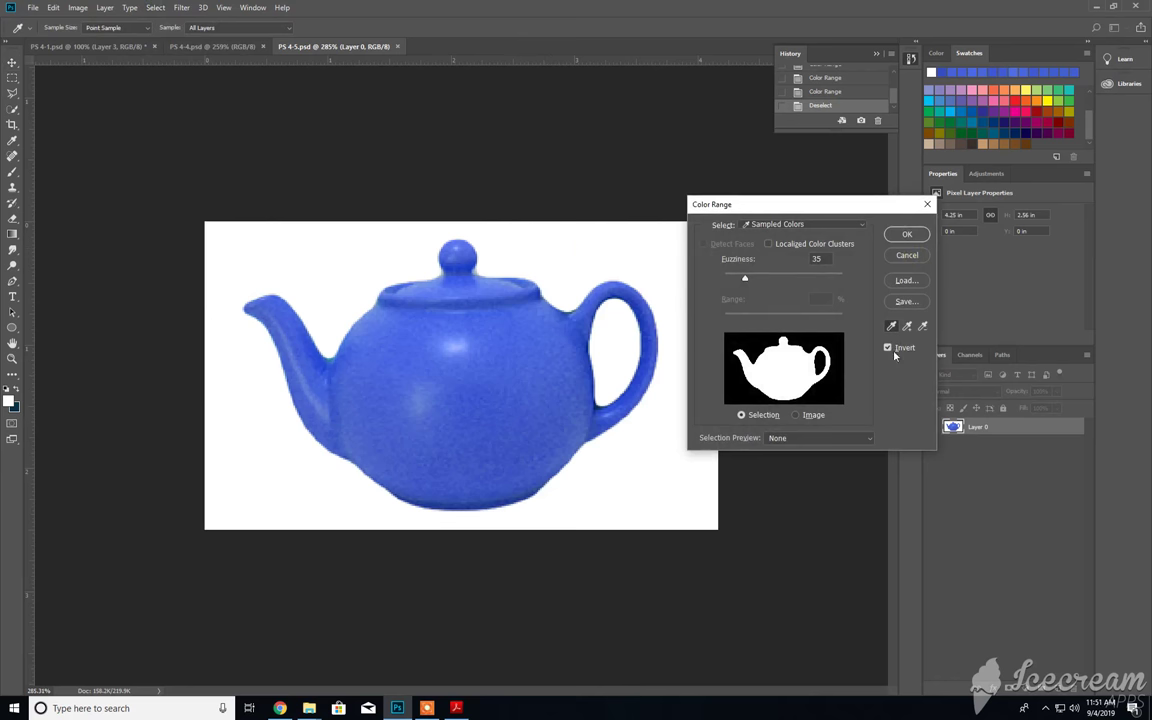
left_click(906, 233)
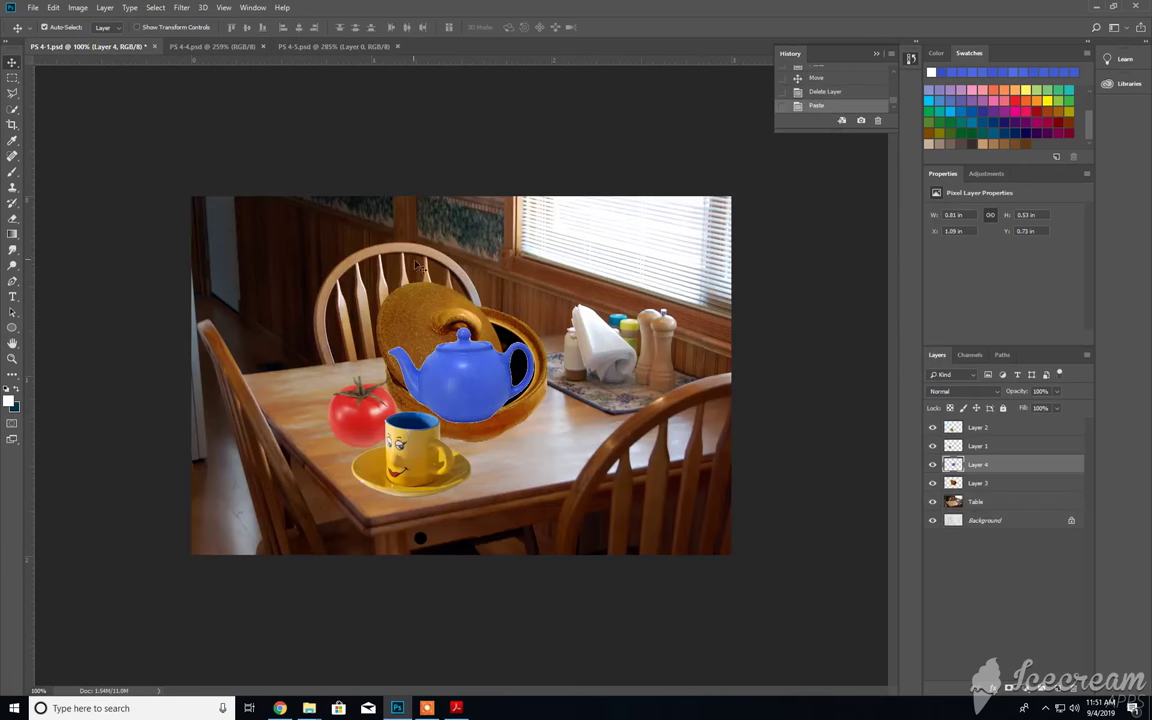
Defringe the pasted teapot layer with a 1-pixel width
left_click(104, 7)
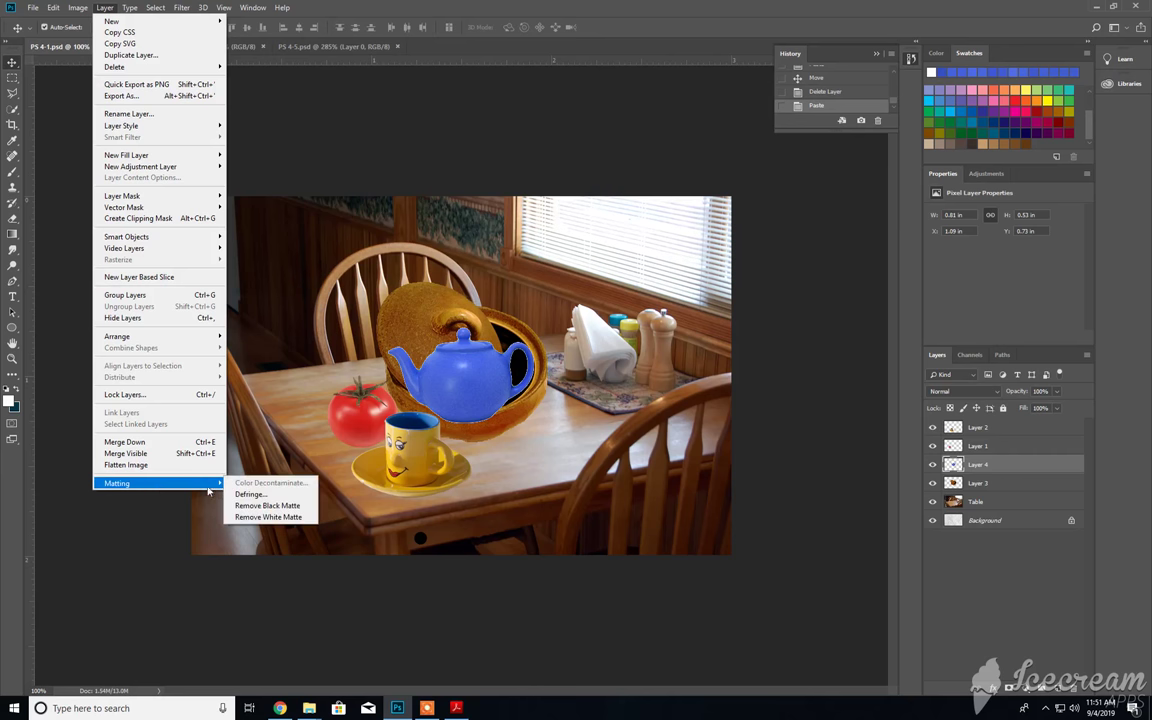
left_click(250, 494)
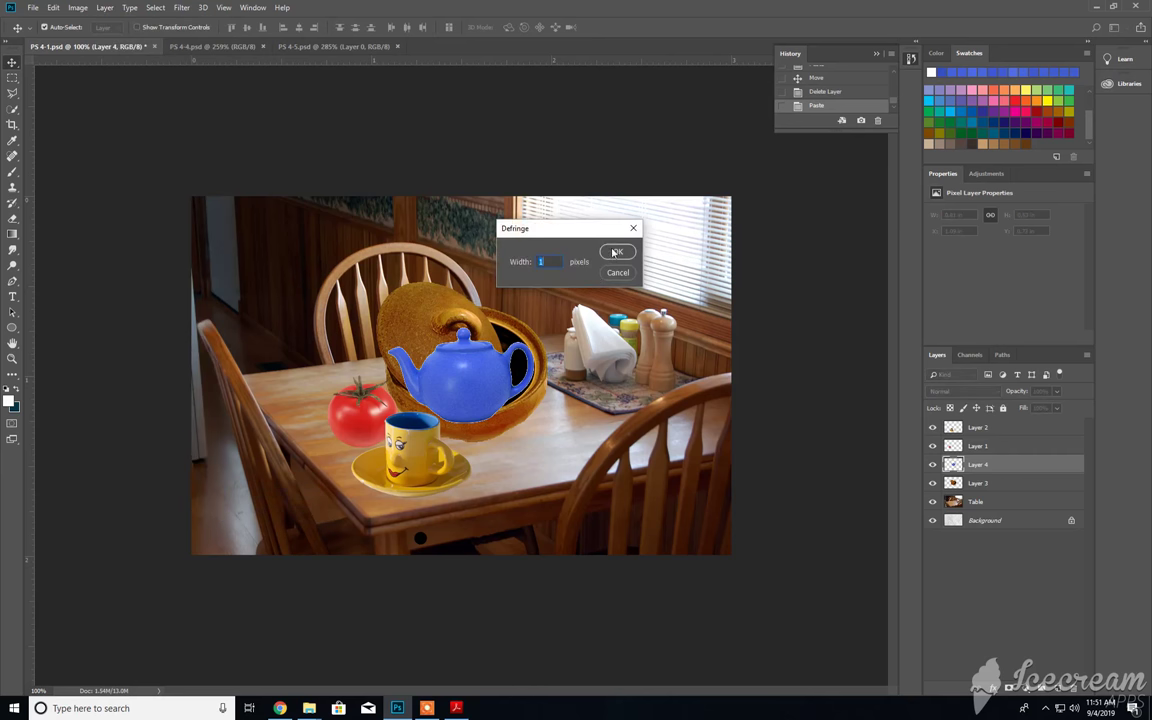
left_click(617, 251)
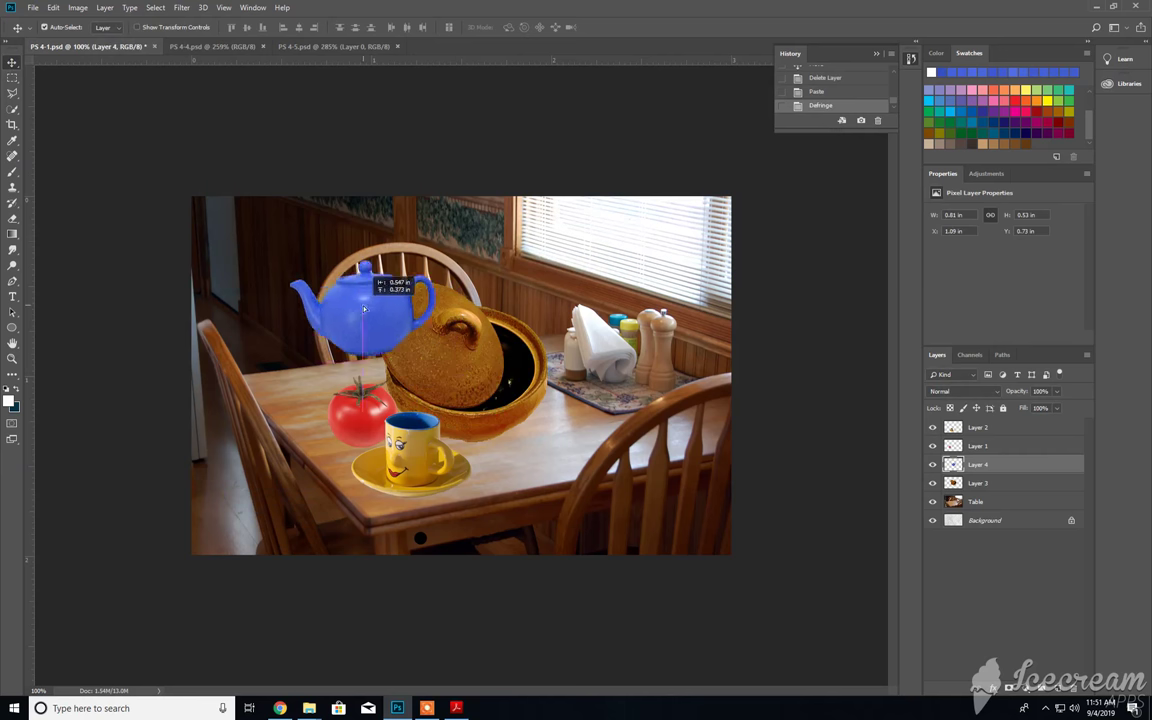
Move the teapot to the table's back left, then return to PS 4-5
left_click_drag(365, 310, 300, 345)
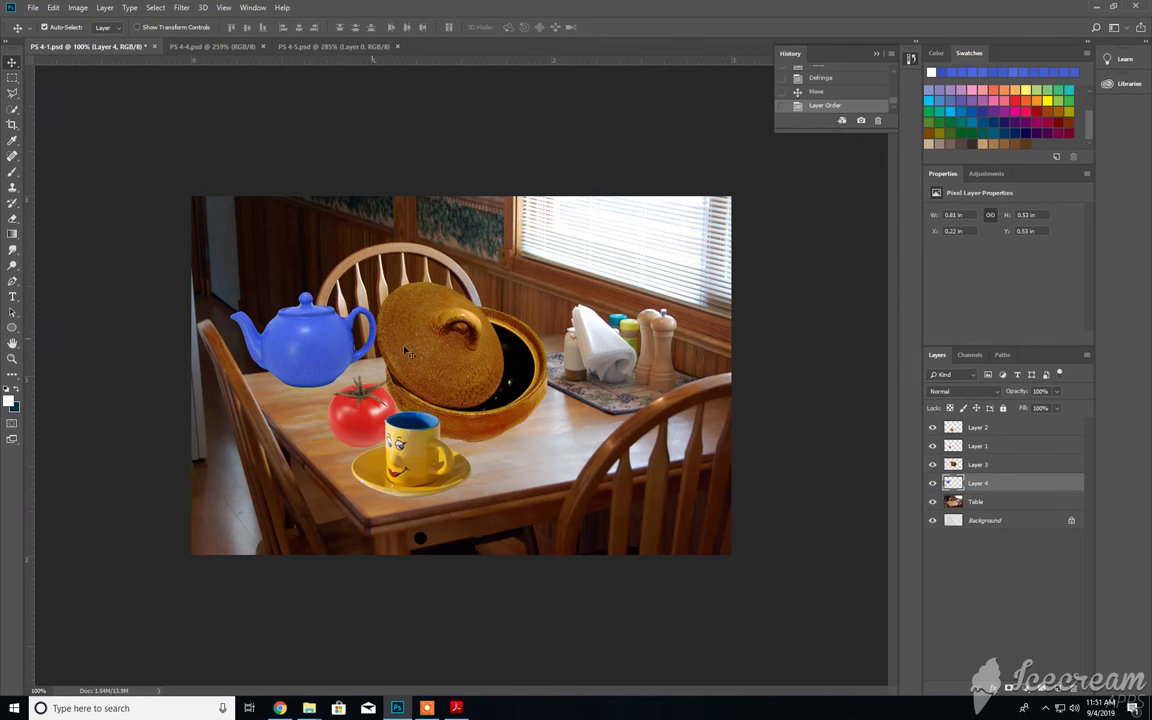
mouse_move(678, 435)
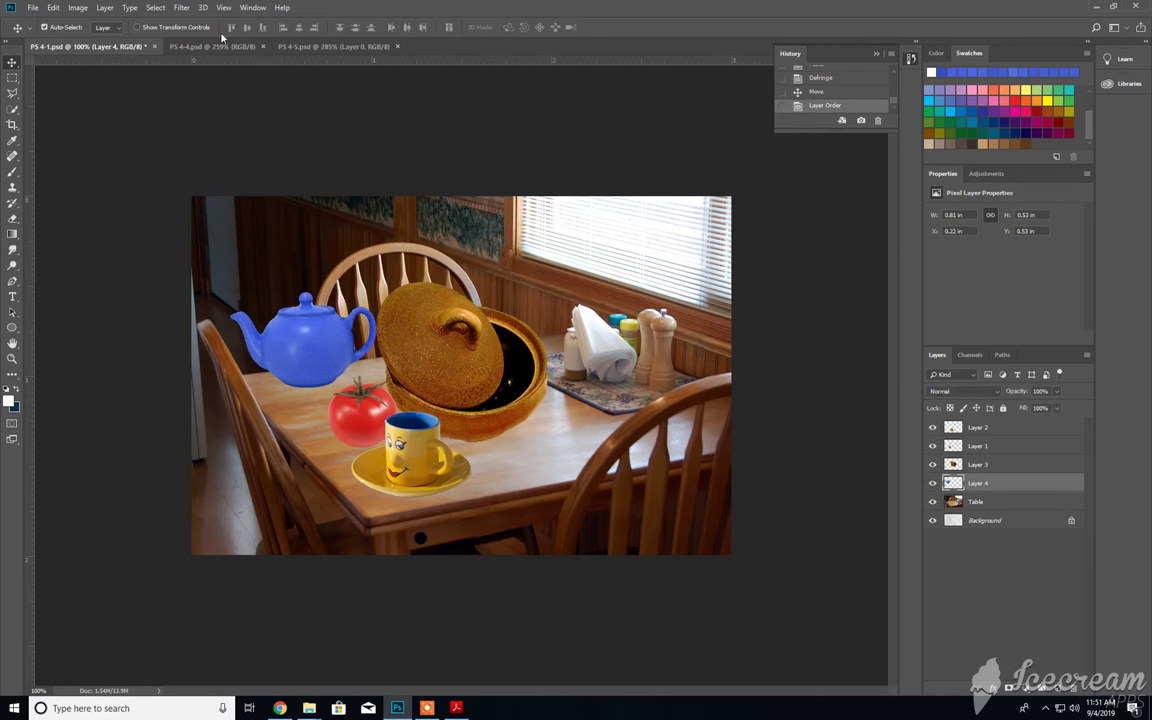
left_click(335, 46)
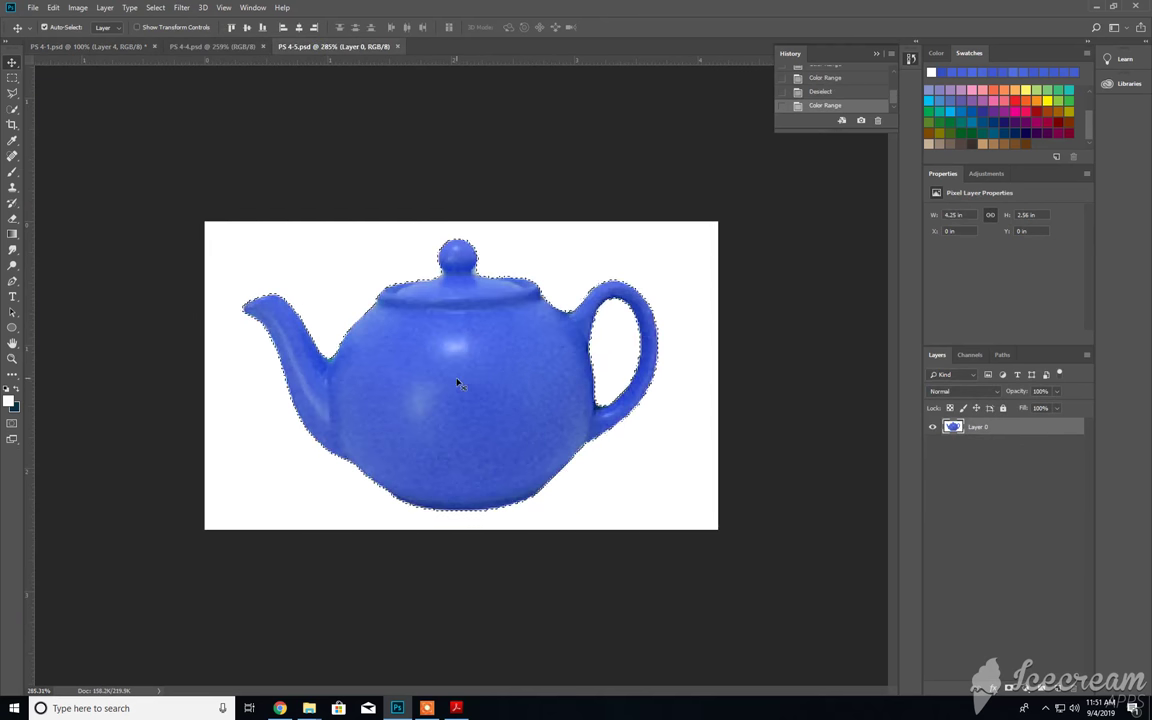